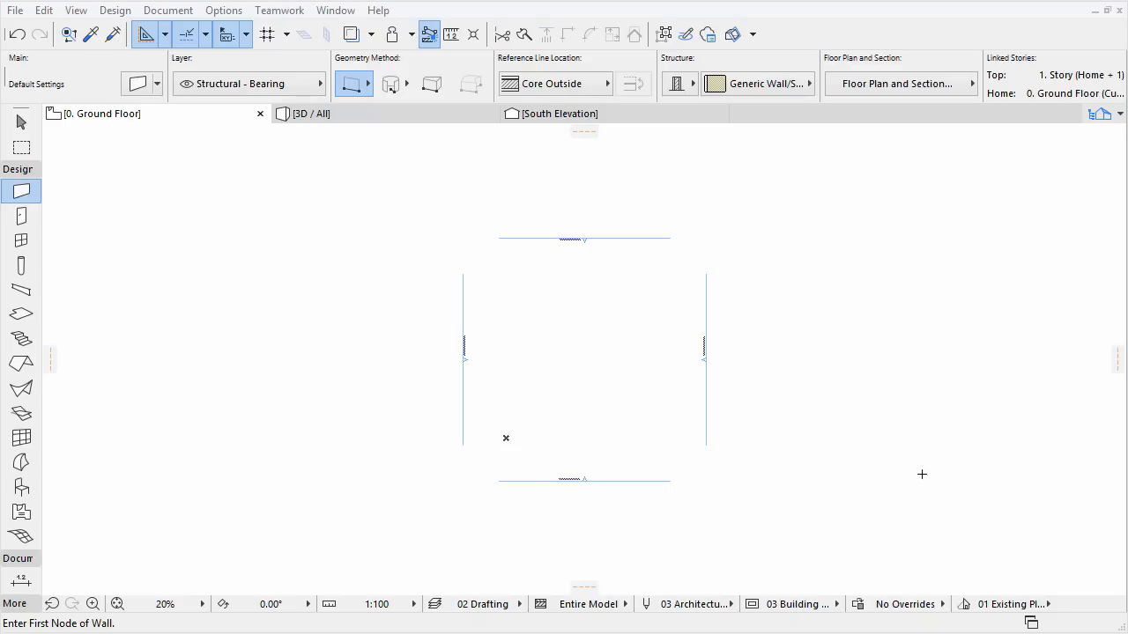
{"action": "mouse_move", "coordinate": [986, 323]}
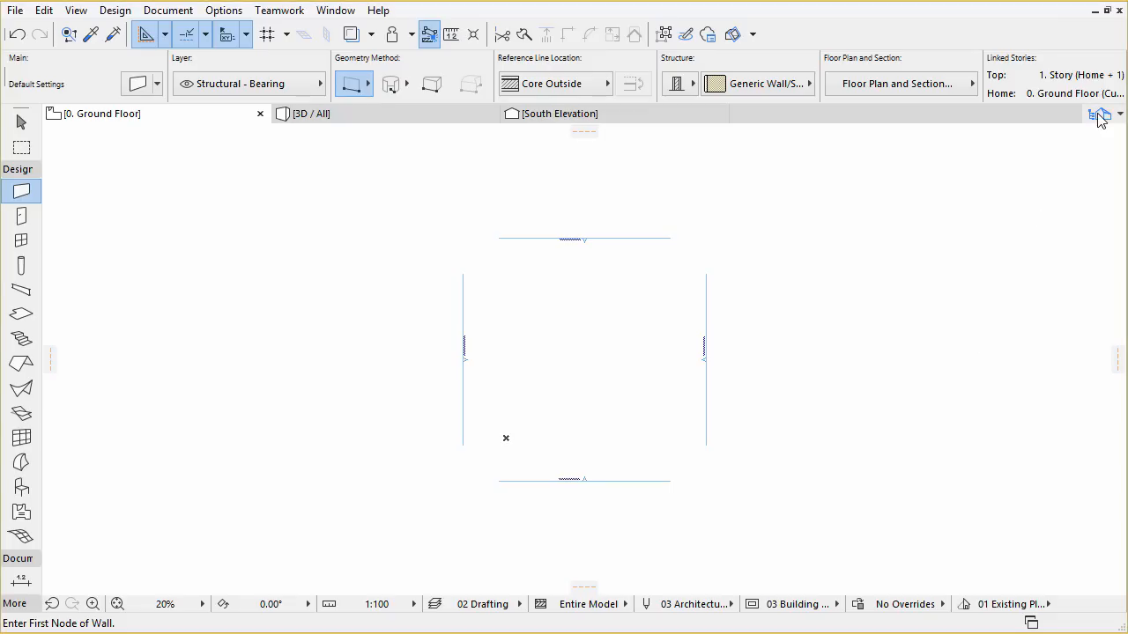
Step: Show the Navigator's Project Map docked on the right beside the 3D drawing area
{"action": "left_click", "coordinate": [1099, 115]}
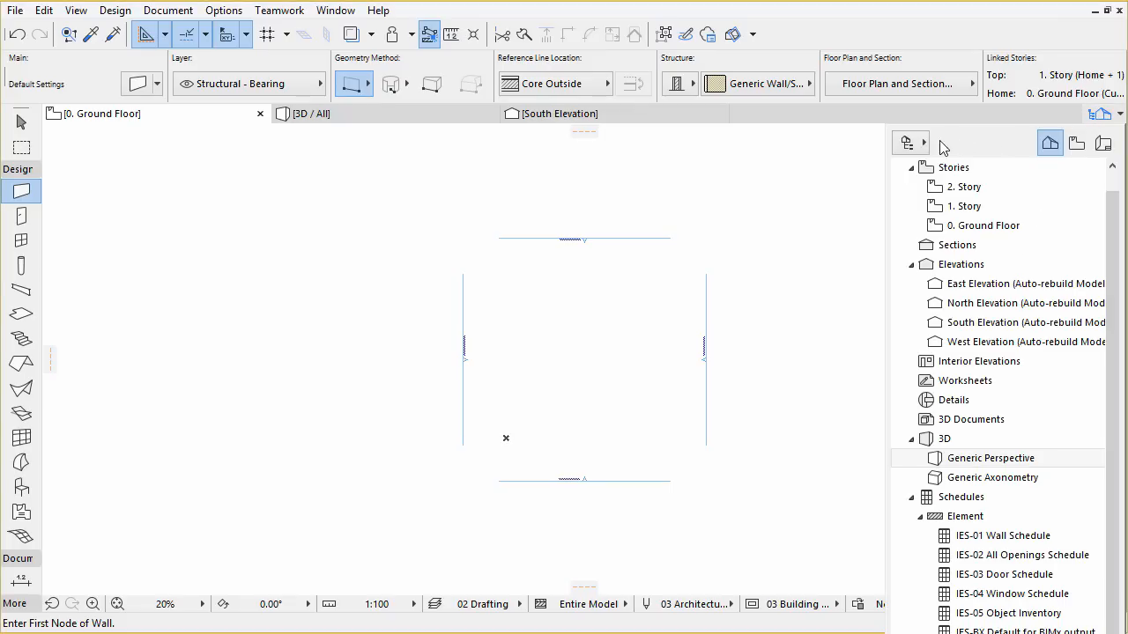
{"action": "left_click", "coordinate": [925, 143]}
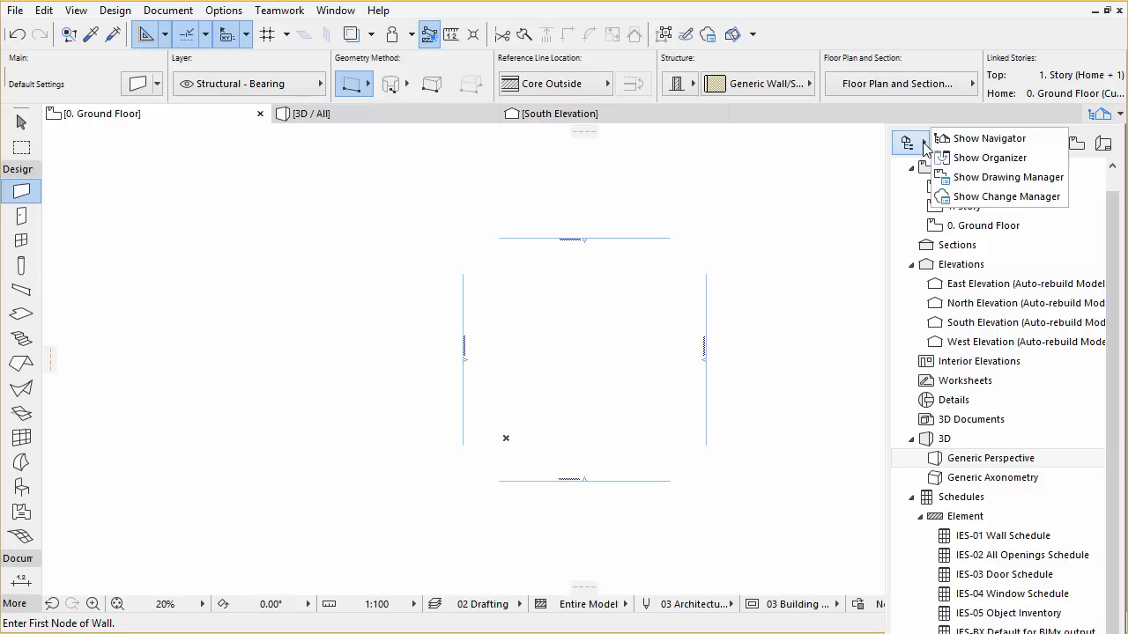
{"action": "left_click", "coordinate": [909, 143]}
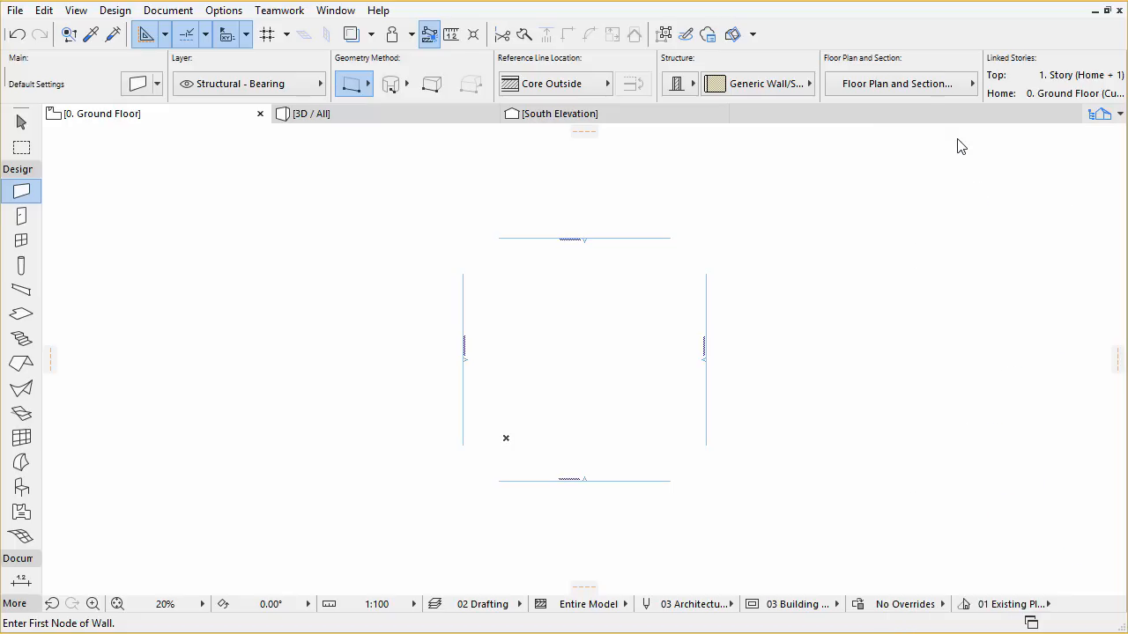
{"action": "left_click", "coordinate": [939, 113]}
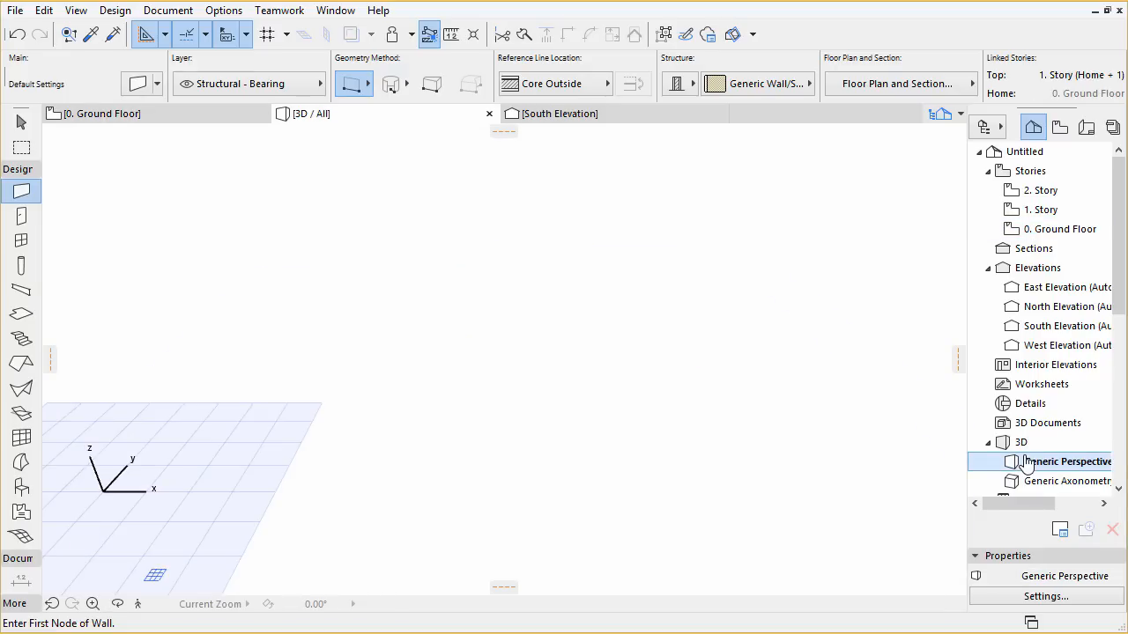
Step: In the Generic Perspective view, start a Box morph slab from the origin corner
{"action": "left_click", "coordinate": [1066, 462]}
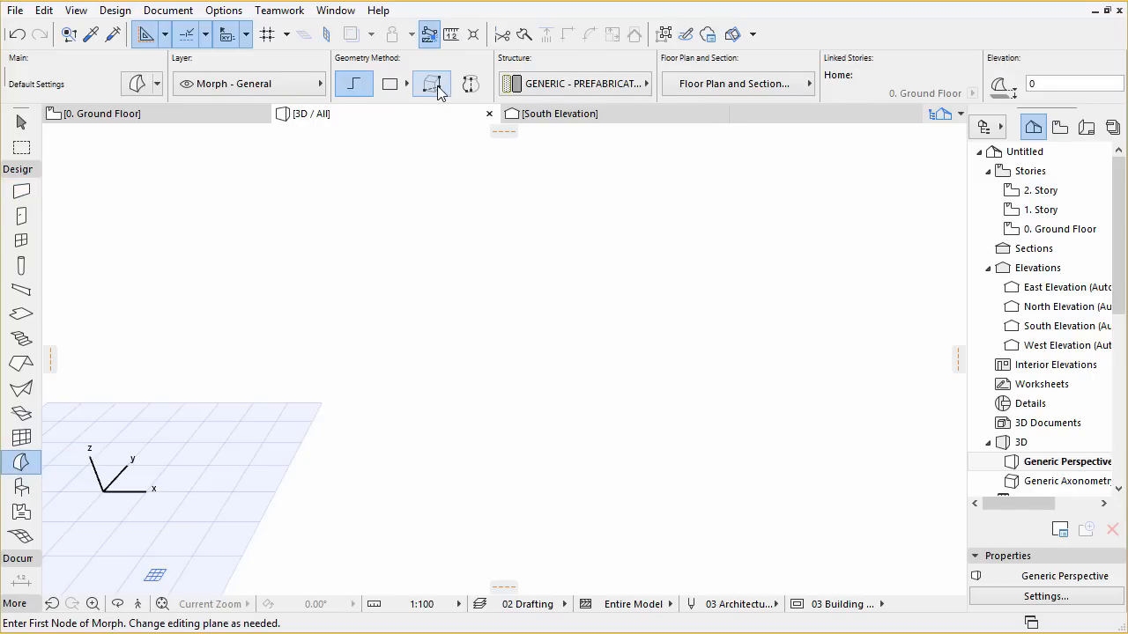
{"action": "left_click", "coordinate": [432, 84]}
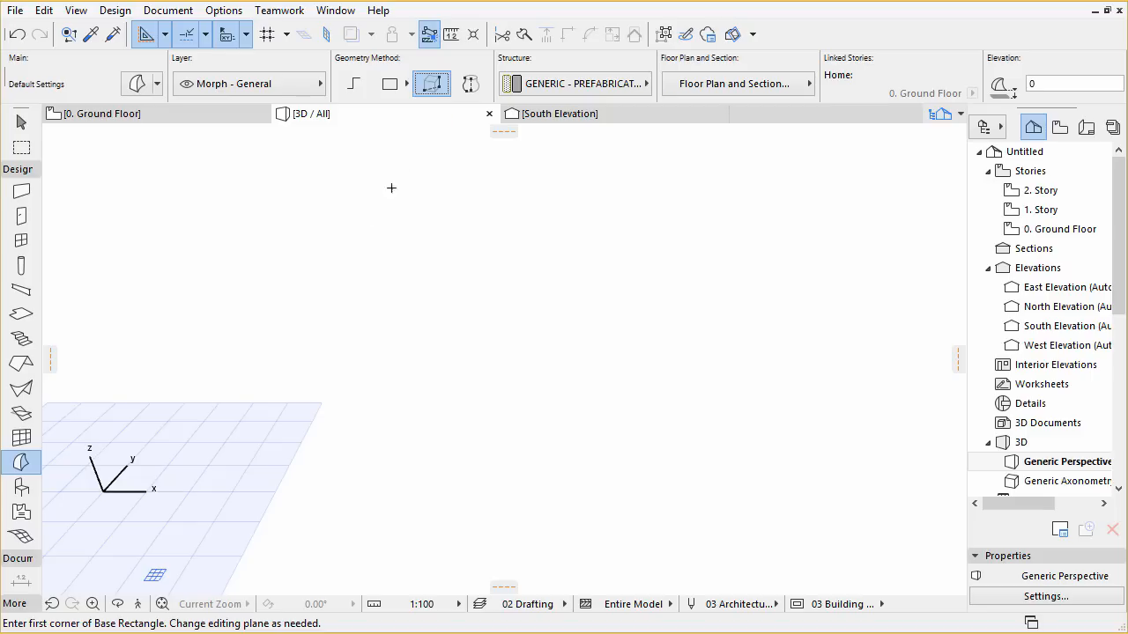
{"action": "left_click", "coordinate": [102, 485]}
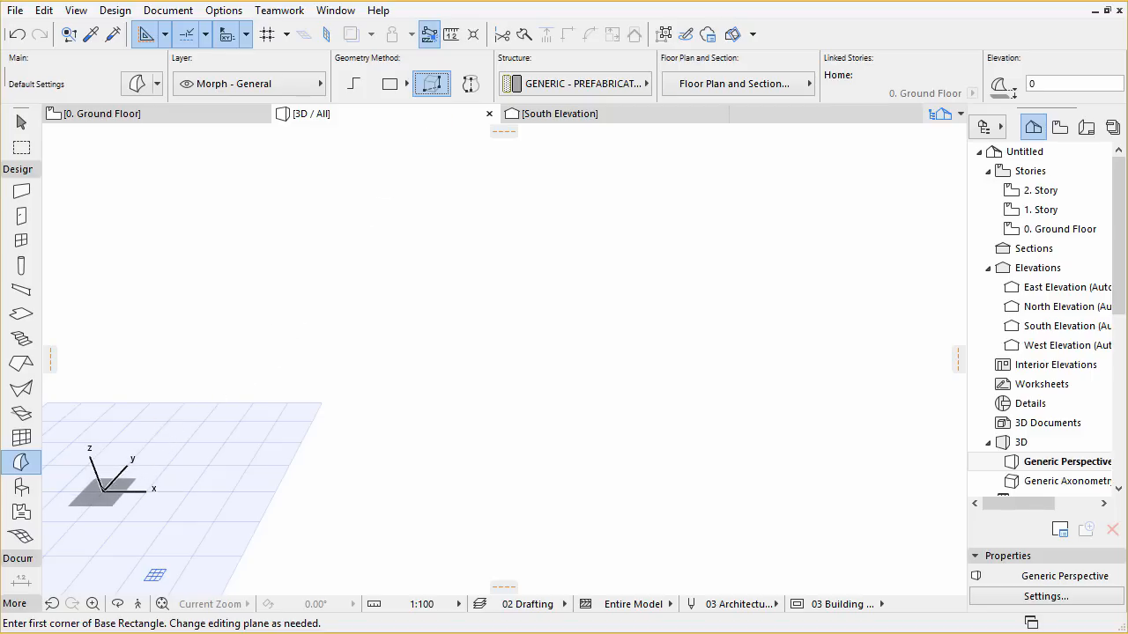
{"action": "left_click", "coordinate": [104, 490]}
{"action": "type", "text": "40000"}
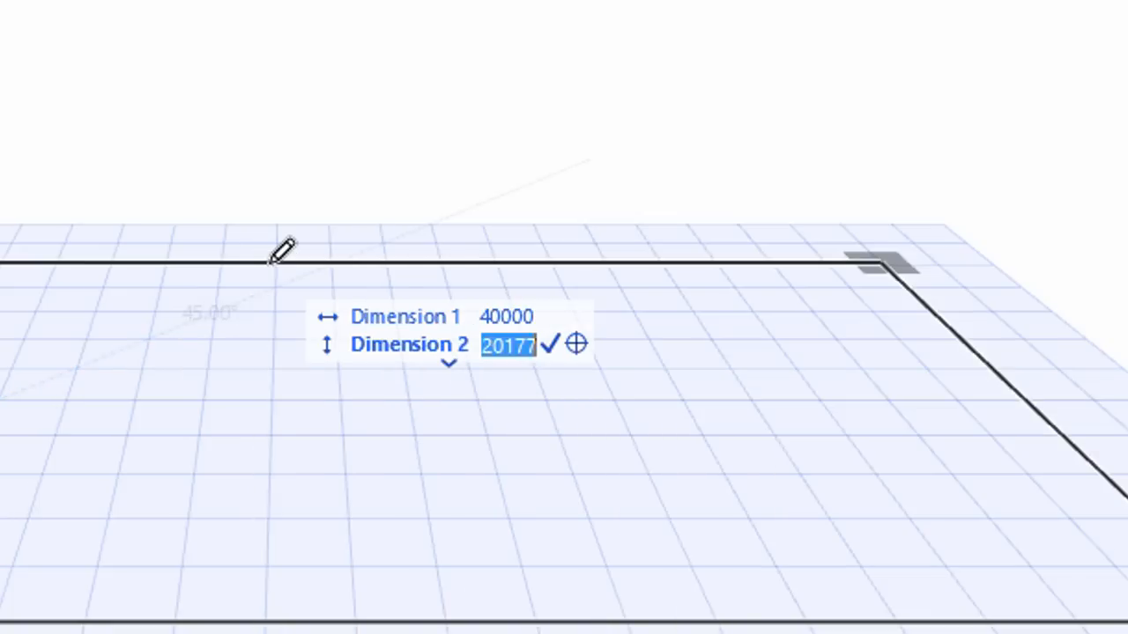
Step: Enter the slab's plan dimensions and height to extrude the flat site slab
{"action": "type", "text": "2"}
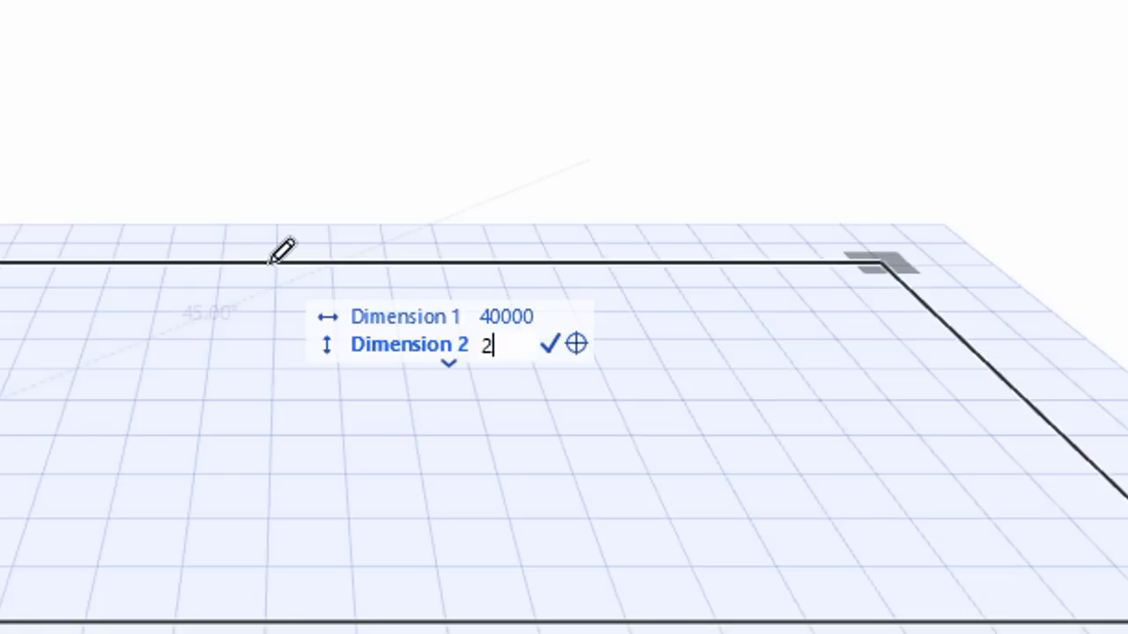
{"action": "type", "text": "800"}
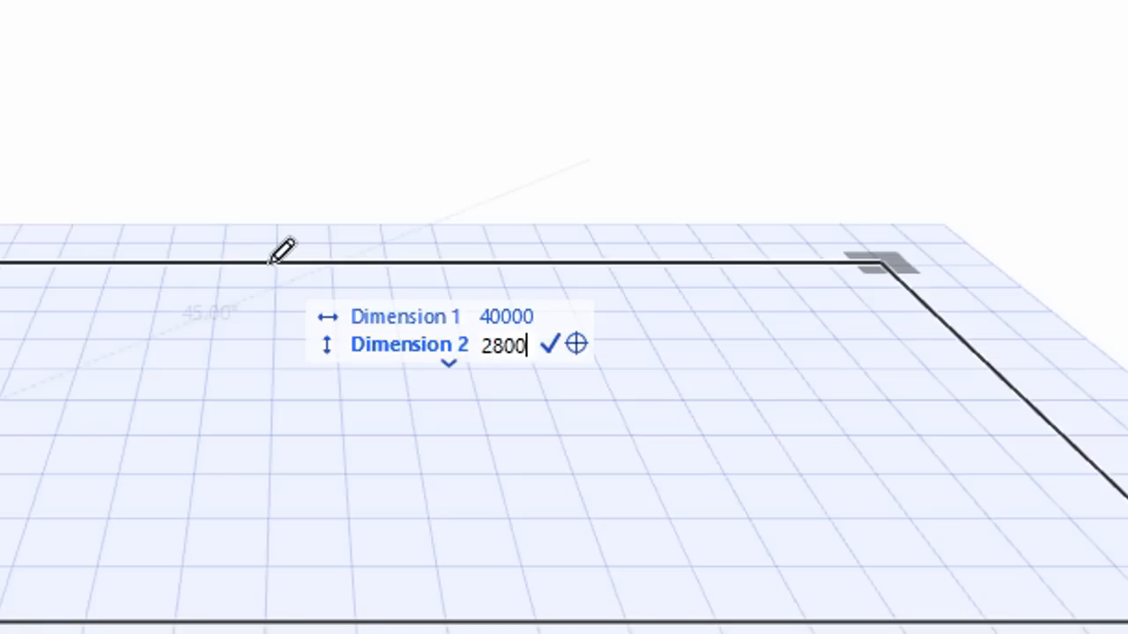
{"action": "type", "text": "0"}
{"action": "type", "text": "1"}
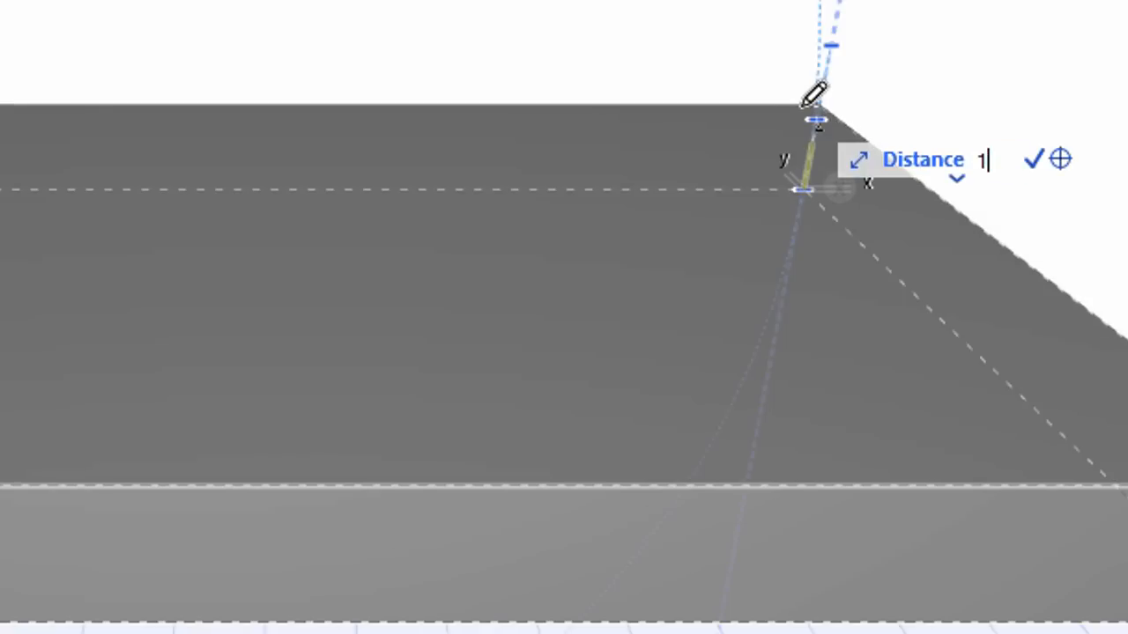
{"action": "type", "text": "00"}
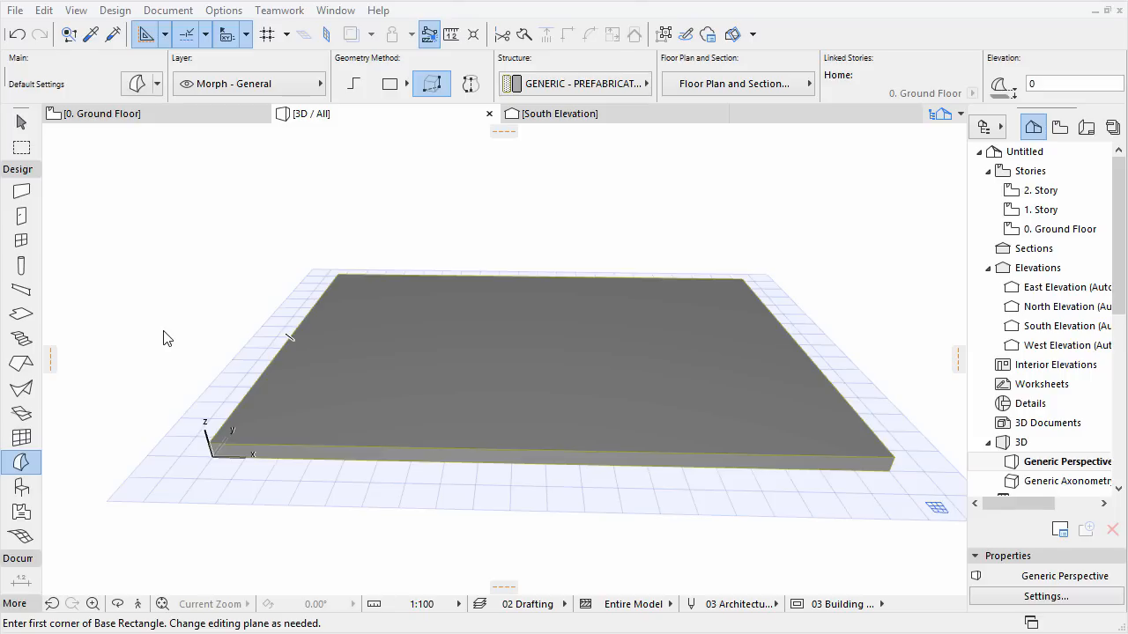
{"action": "mouse_move", "coordinate": [135, 169]}
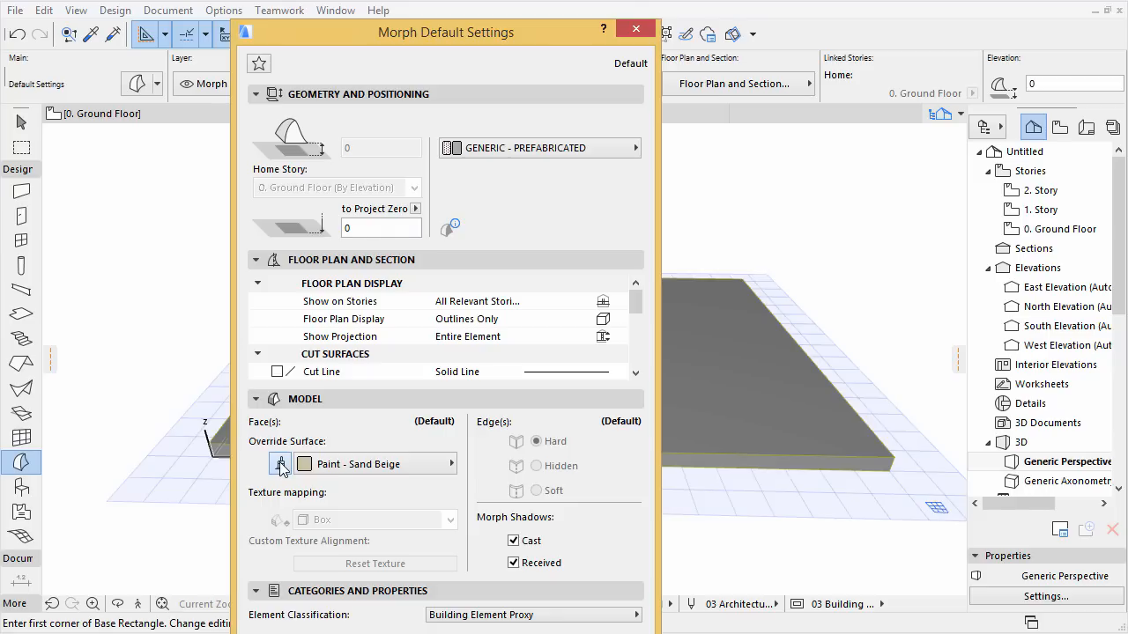
Step: Set the morph default Override Surface to Paint - Sand Beige
{"action": "left_click", "coordinate": [451, 464]}
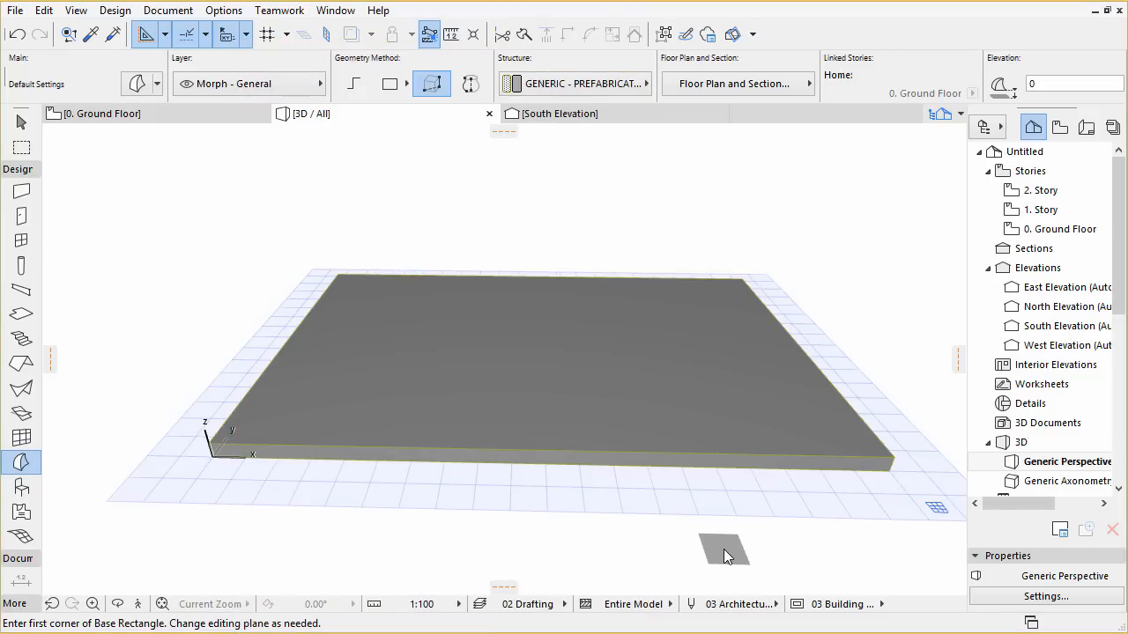
{"action": "mouse_move", "coordinate": [231, 434]}
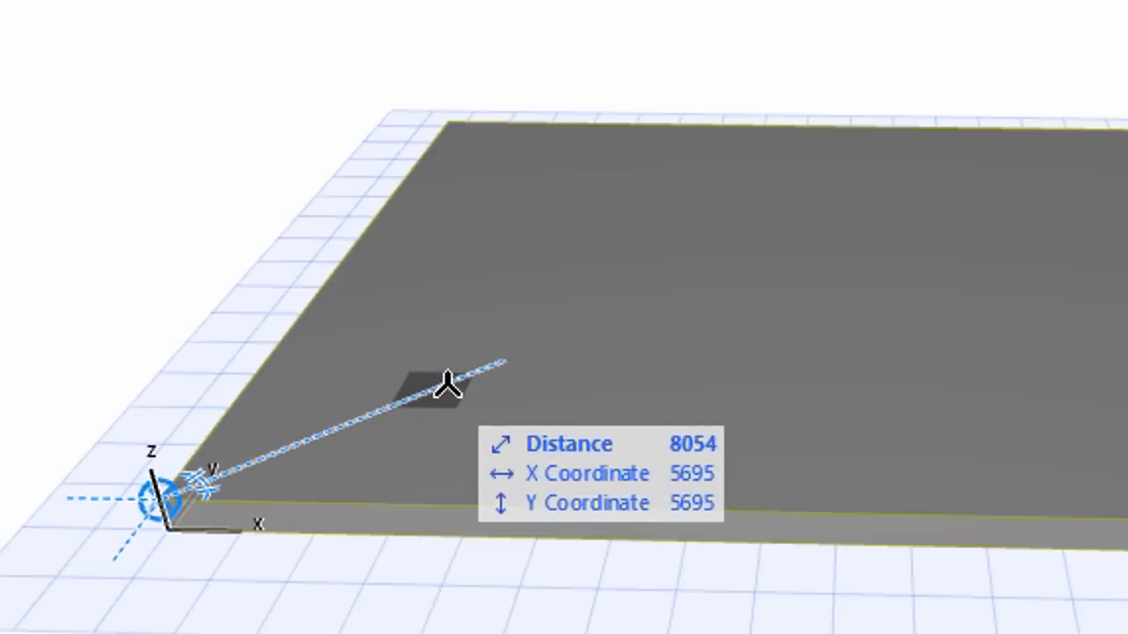
{"action": "mouse_move", "coordinate": [473, 370]}
{"action": "type", "text": "90"}
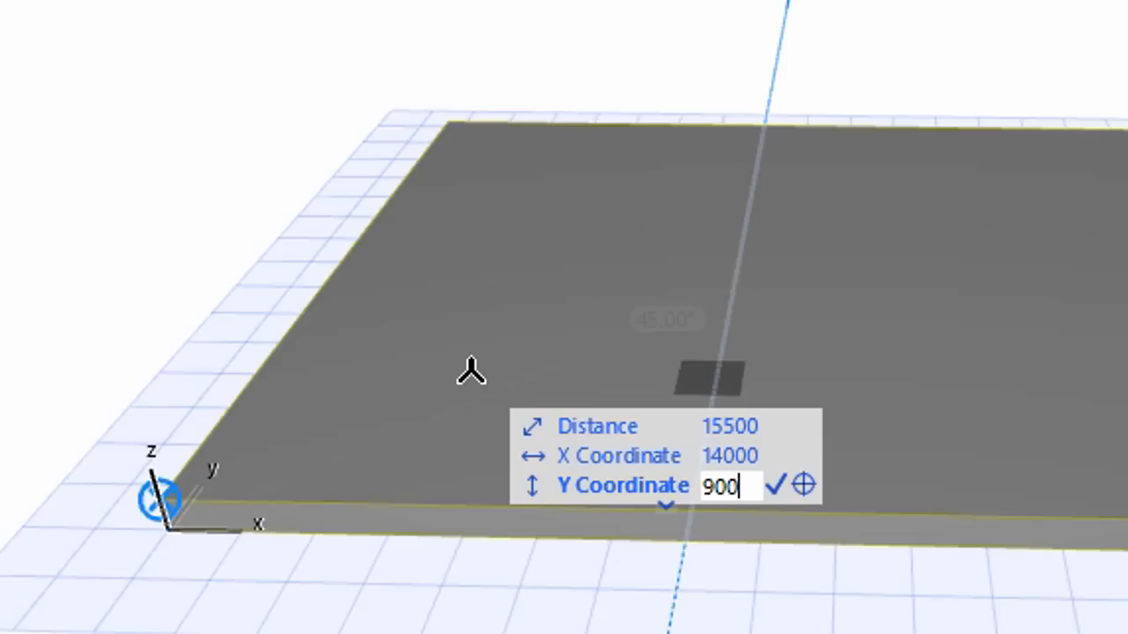
Step: Extrude a 10000 by 10000 cube morph on the slab, set back at X 14000, Y 9000
{"action": "type", "text": "0"}
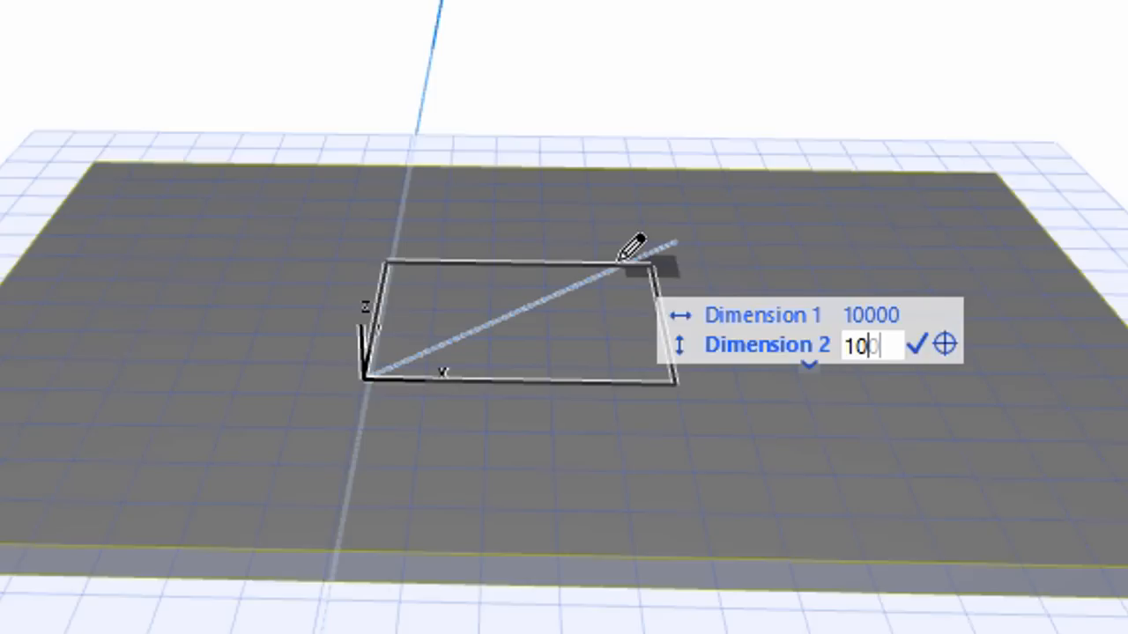
{"action": "type", "text": "00"}
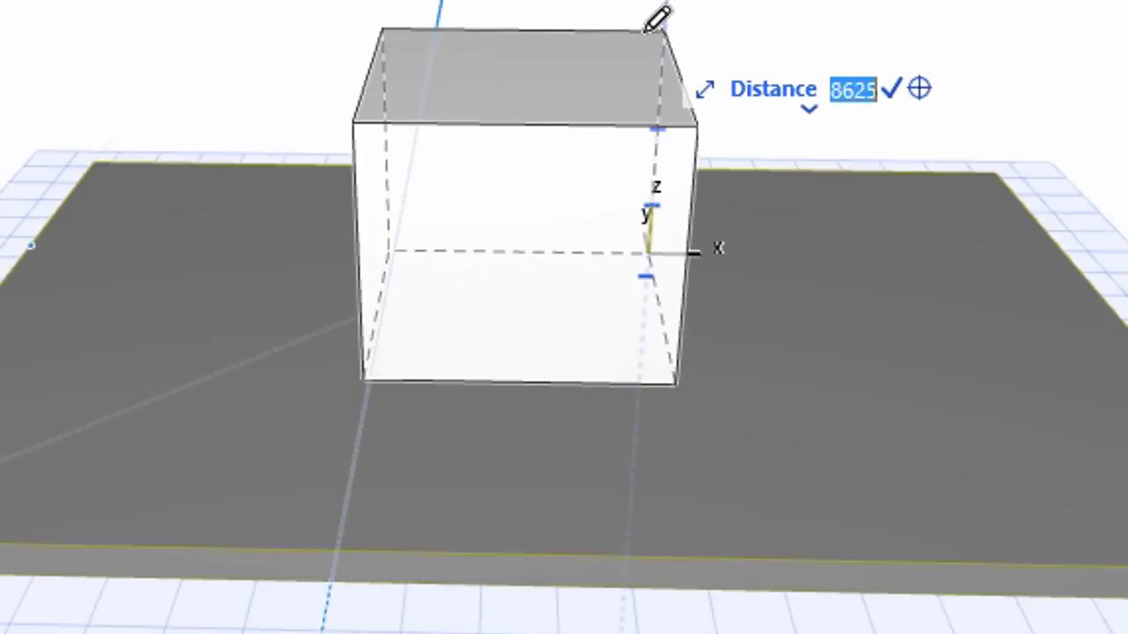
{"action": "type", "text": "0000"}
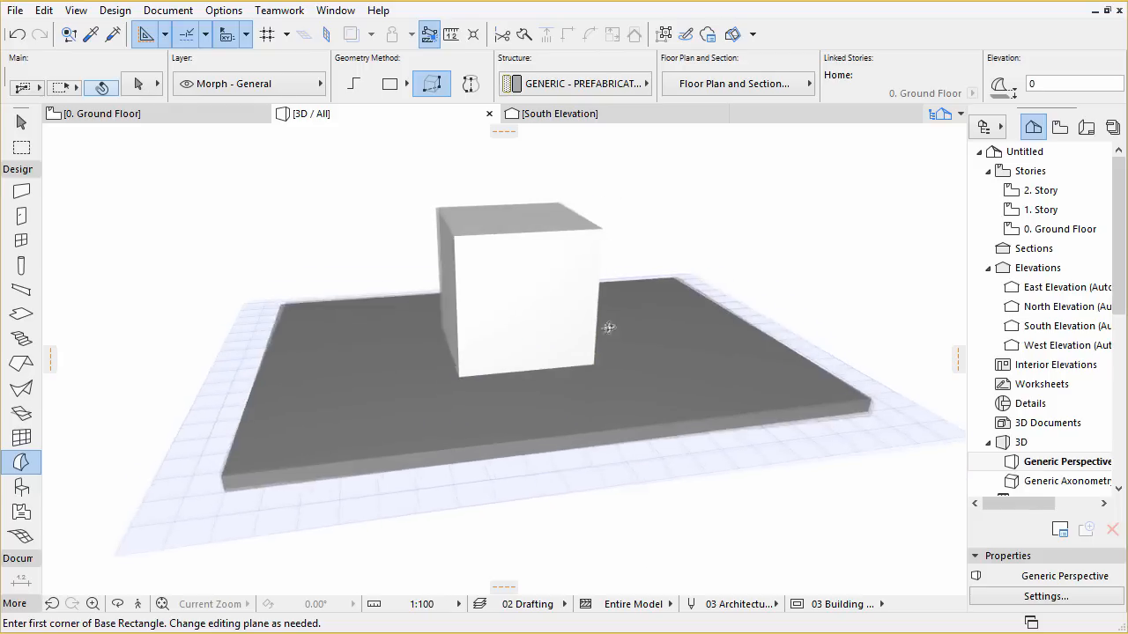
{"action": "left_click_drag", "start_coordinate": [608, 328], "coordinate": [775, 298]}
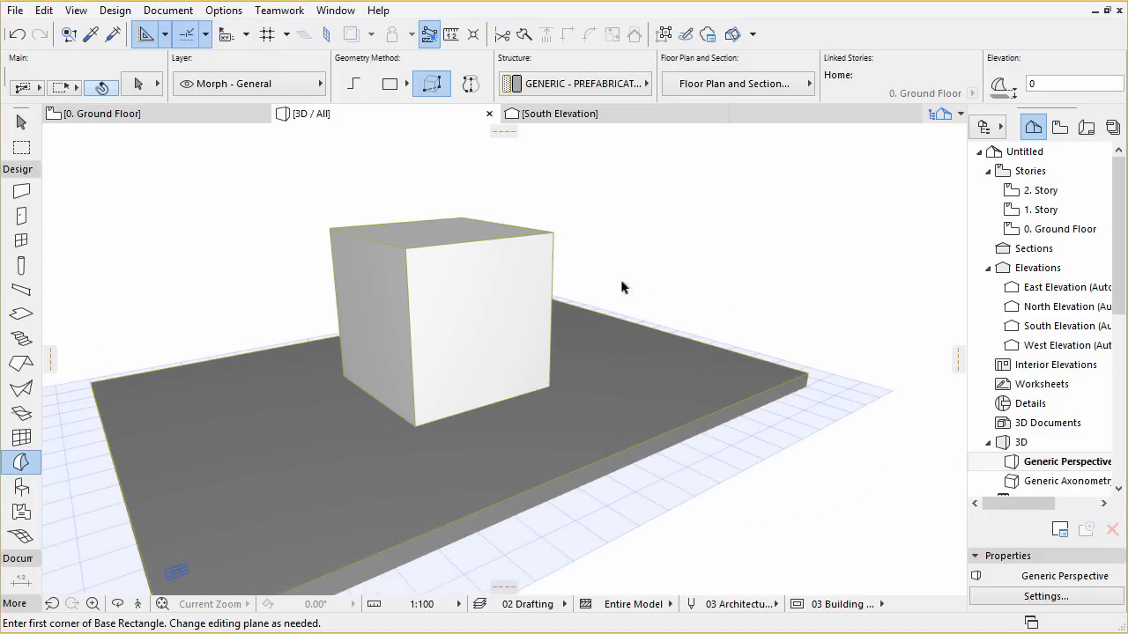
{"action": "left_click_drag", "start_coordinate": [620, 285], "coordinate": [832, 279]}
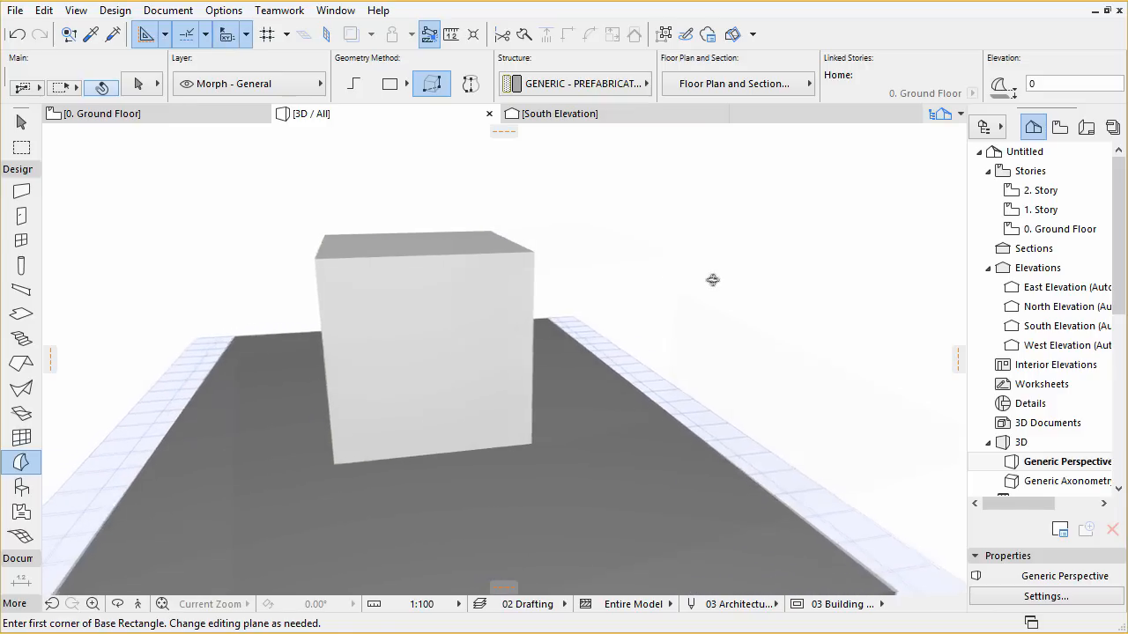
{"action": "left_click", "coordinate": [22, 119]}
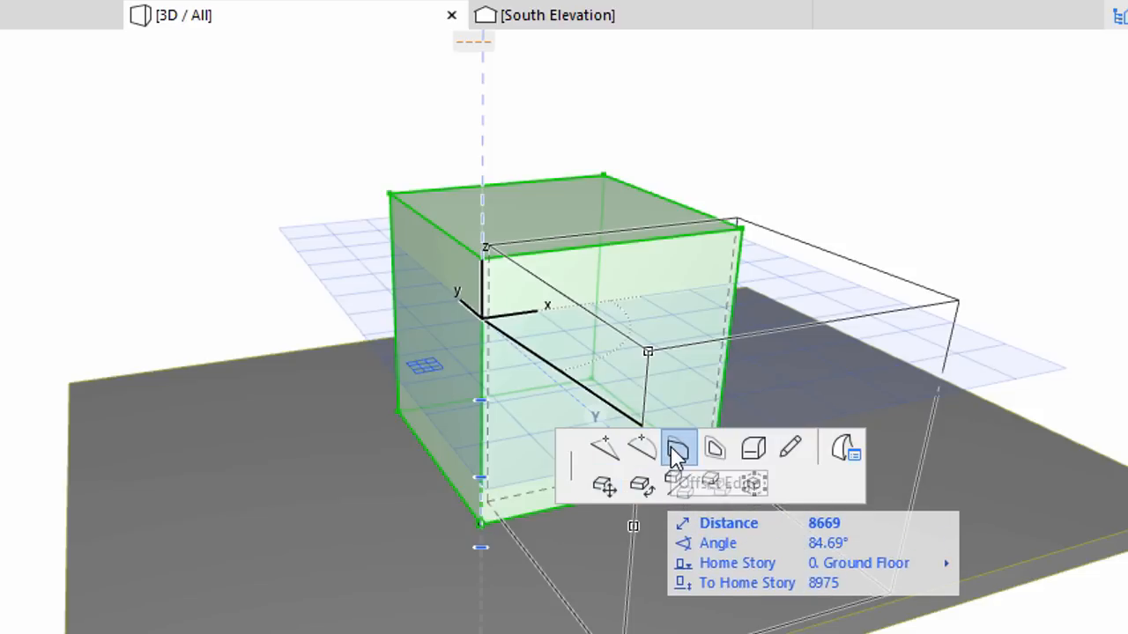
{"action": "mouse_move", "coordinate": [677, 449]}
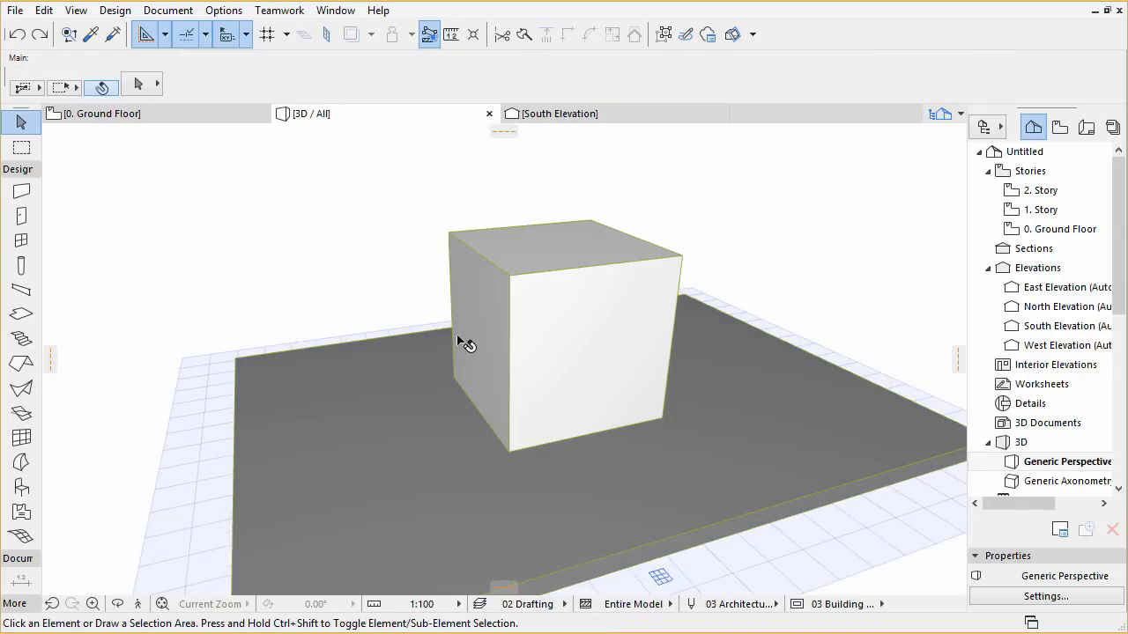
Step: Pick the cube's face as editing plane and offset a new vertical edge across its front
{"action": "left_click_drag", "start_coordinate": [467, 344], "coordinate": [536, 333]}
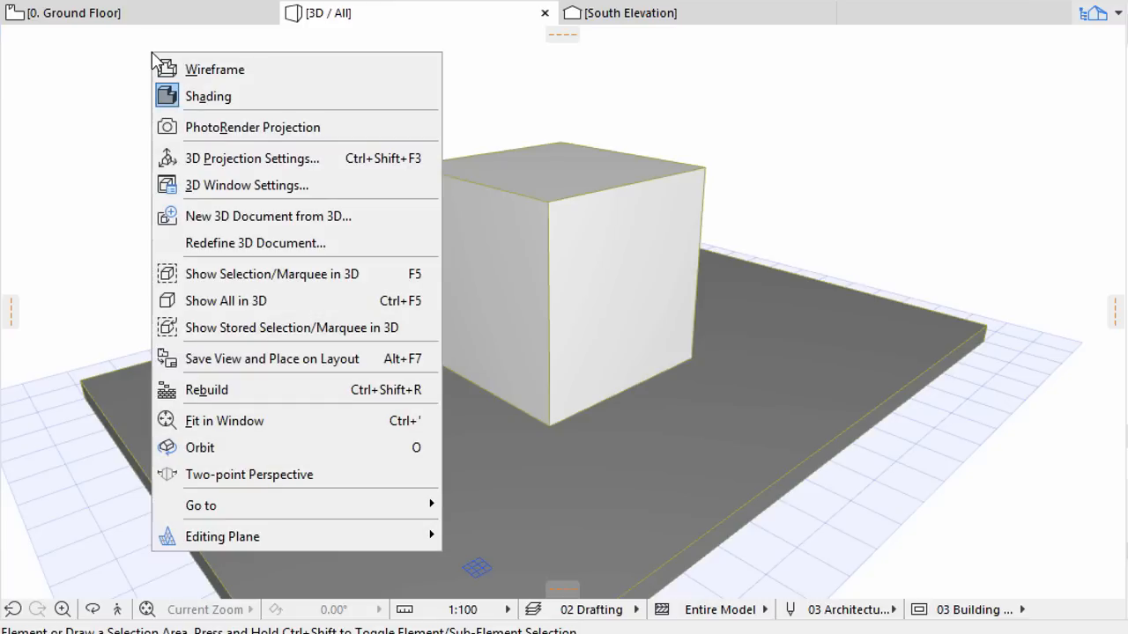
{"action": "mouse_move", "coordinate": [278, 504]}
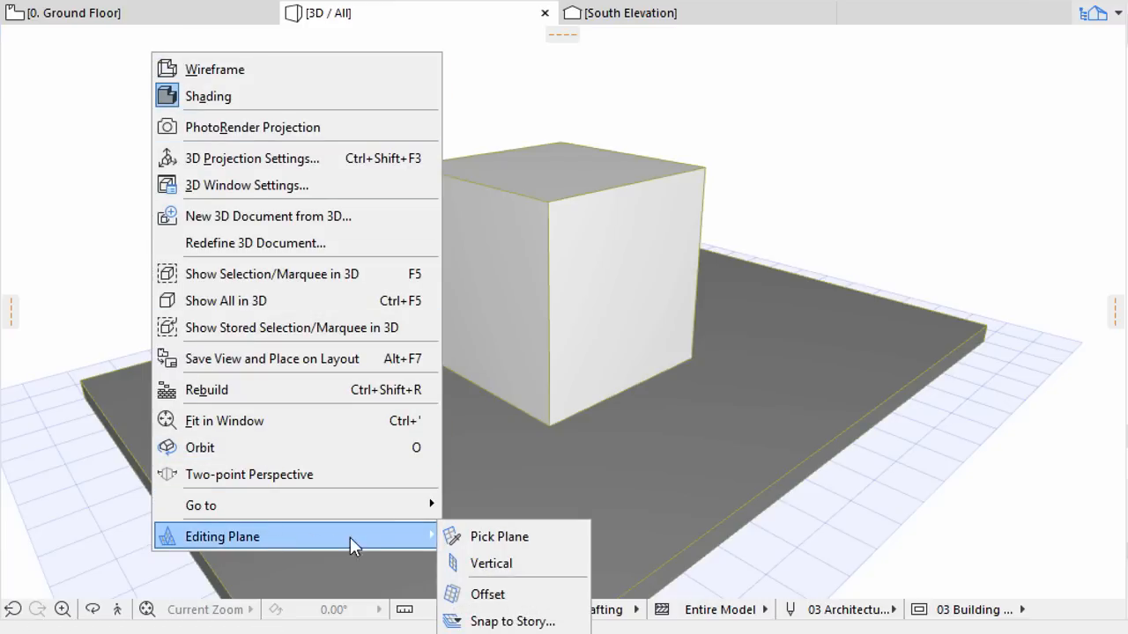
{"action": "mouse_move", "coordinate": [498, 536]}
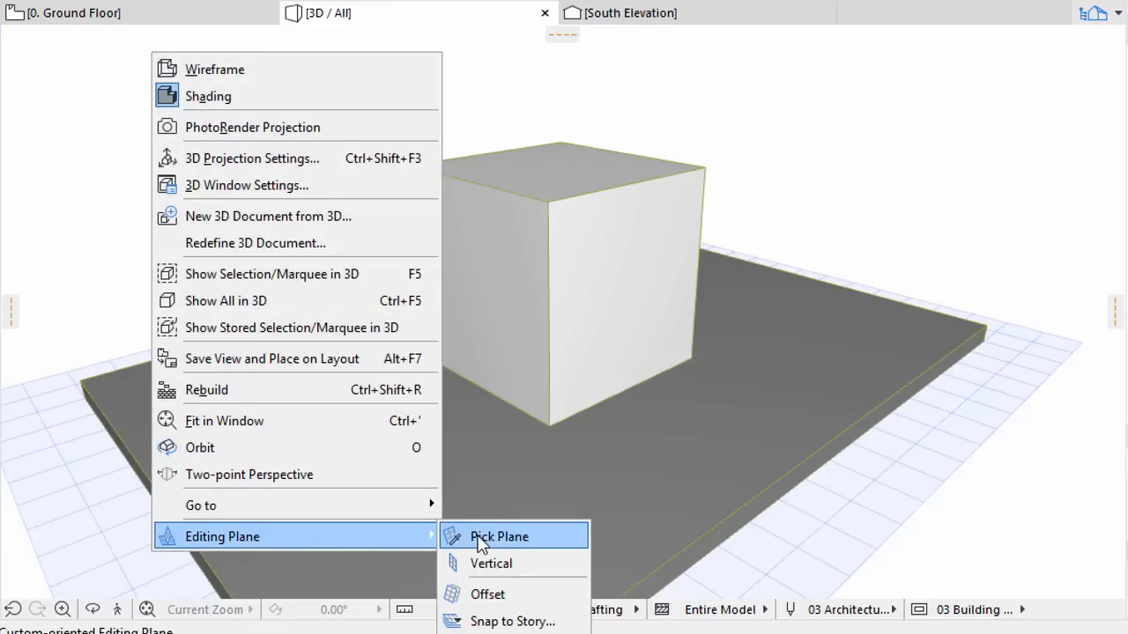
{"action": "left_click", "coordinate": [500, 536]}
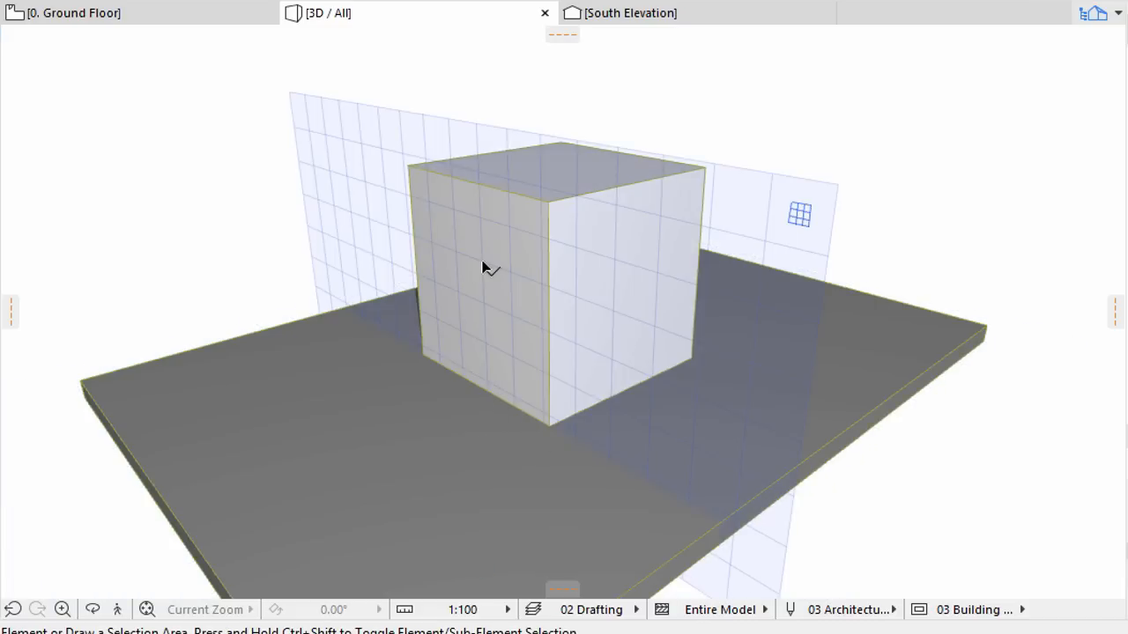
{"action": "mouse_move", "coordinate": [553, 298]}
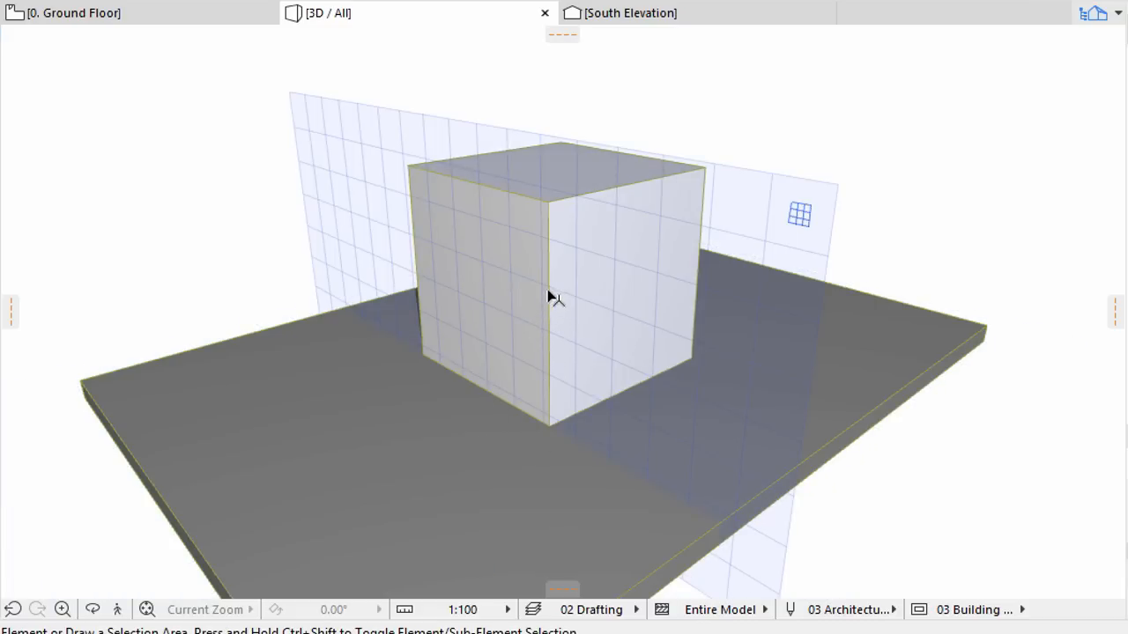
{"action": "left_click", "coordinate": [550, 296]}
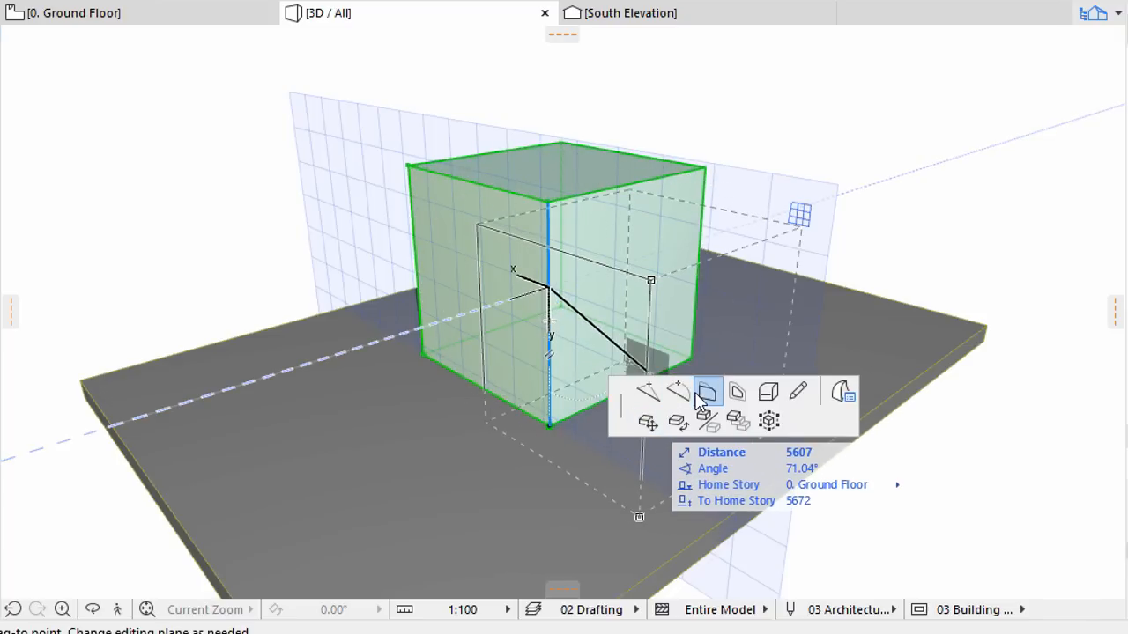
{"action": "left_click", "coordinate": [708, 392]}
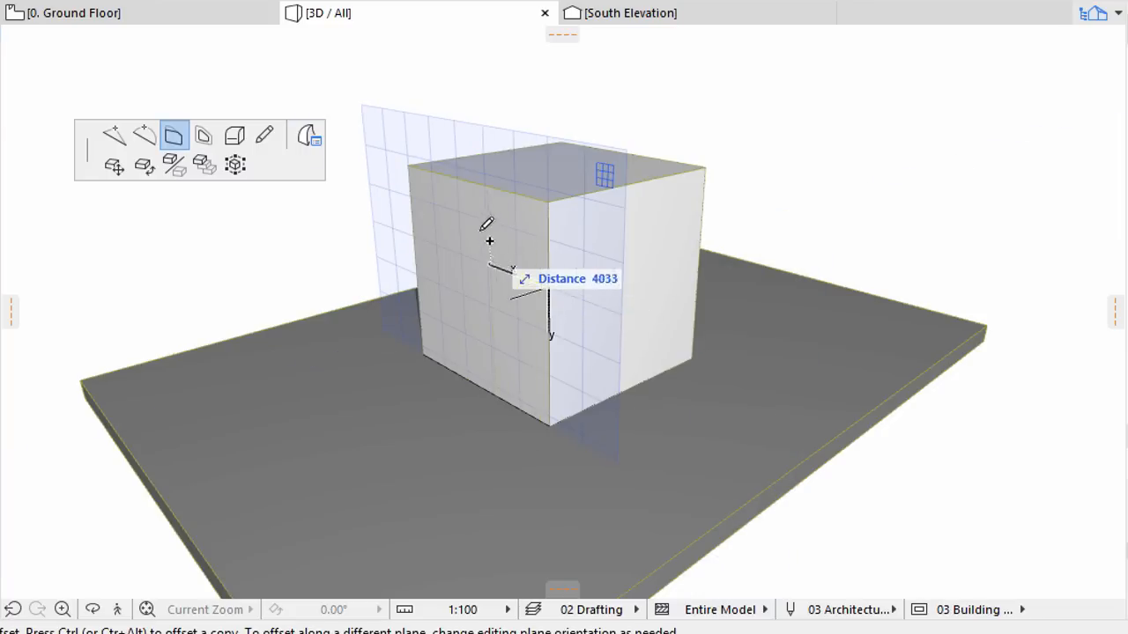
{"action": "mouse_move", "coordinate": [475, 180]}
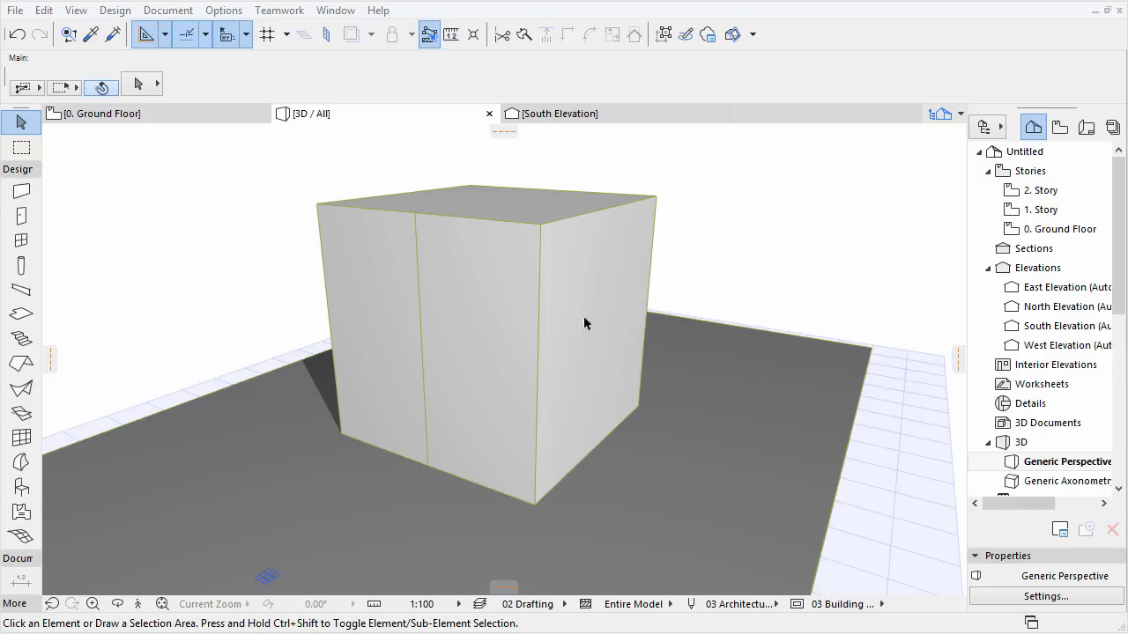
{"action": "mouse_move", "coordinate": [518, 310]}
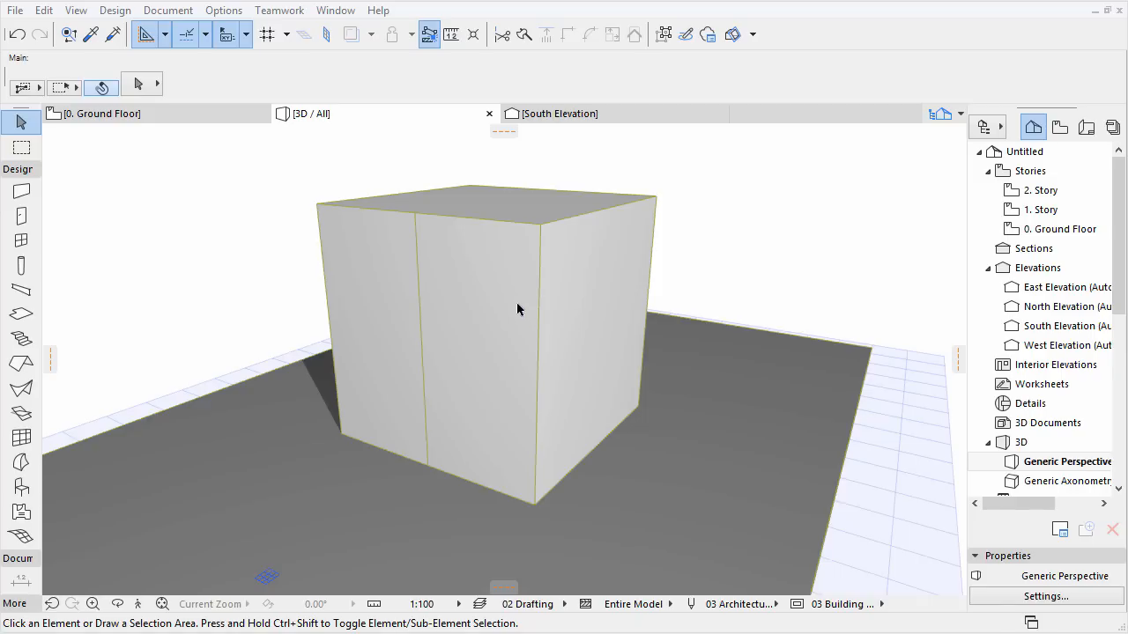
{"action": "mouse_move", "coordinate": [705, 260]}
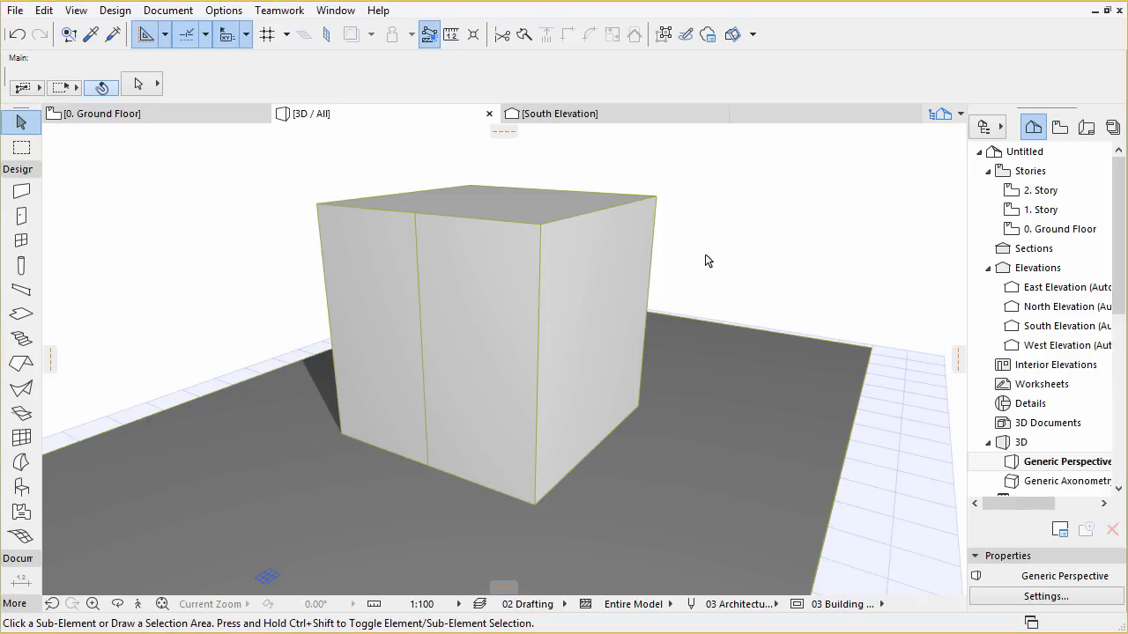
Step: Select the narrow front-face strip as a sub-element to push it inward into a recess
{"action": "left_click", "coordinate": [479, 275]}
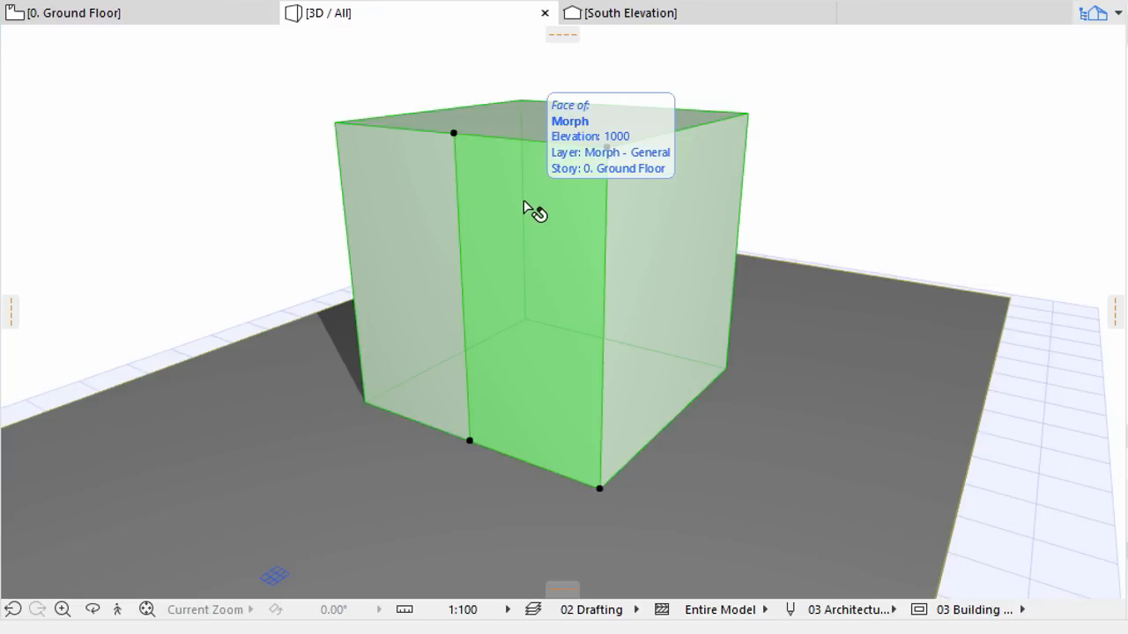
{"action": "left_click", "coordinate": [528, 212]}
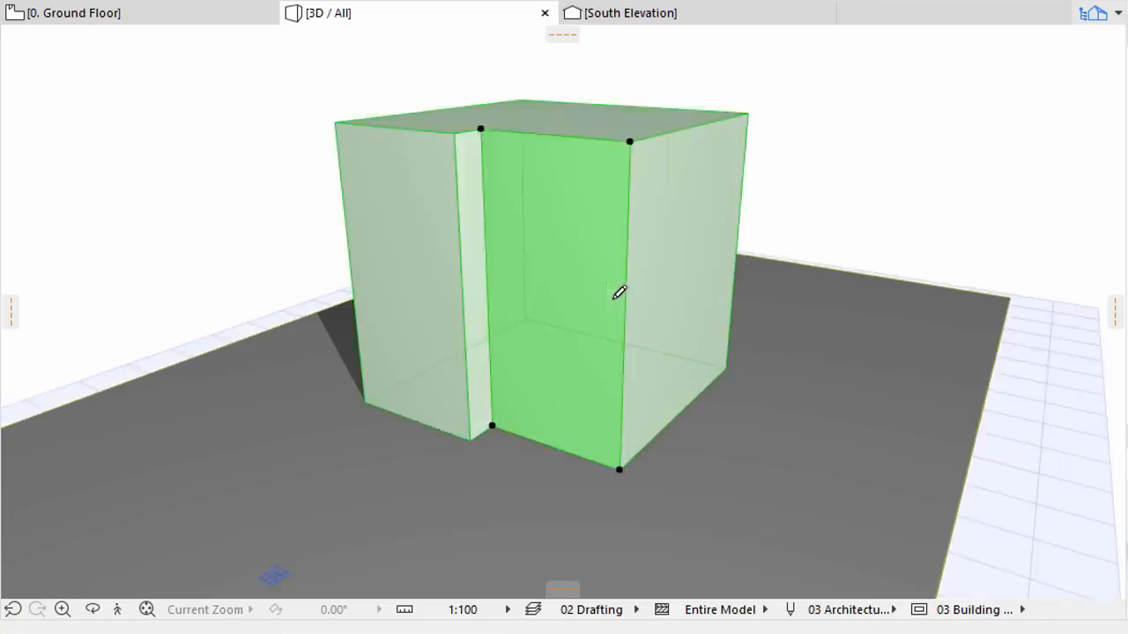
{"action": "mouse_move", "coordinate": [581, 176]}
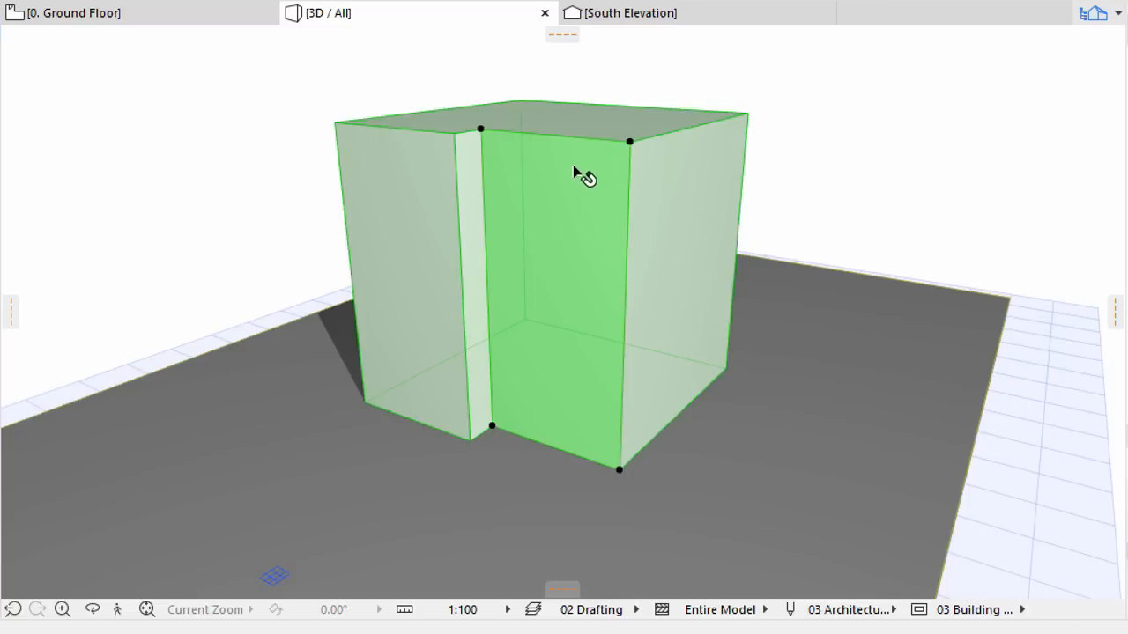
{"action": "mouse_move", "coordinate": [585, 144]}
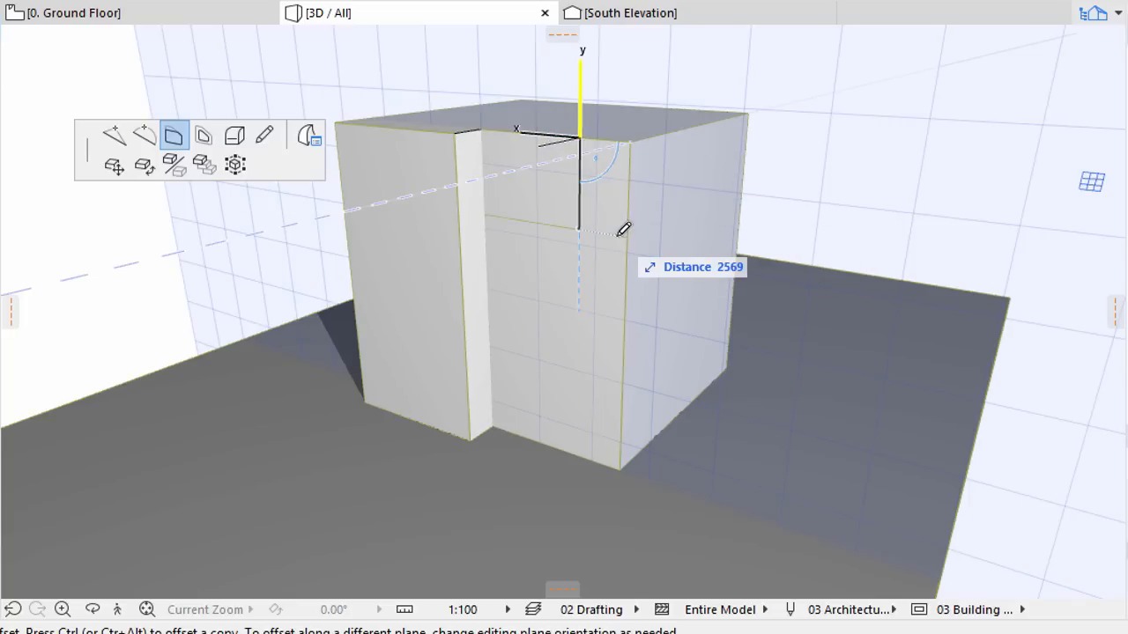
{"action": "mouse_move", "coordinate": [626, 256]}
{"action": "type", "text": "34"}
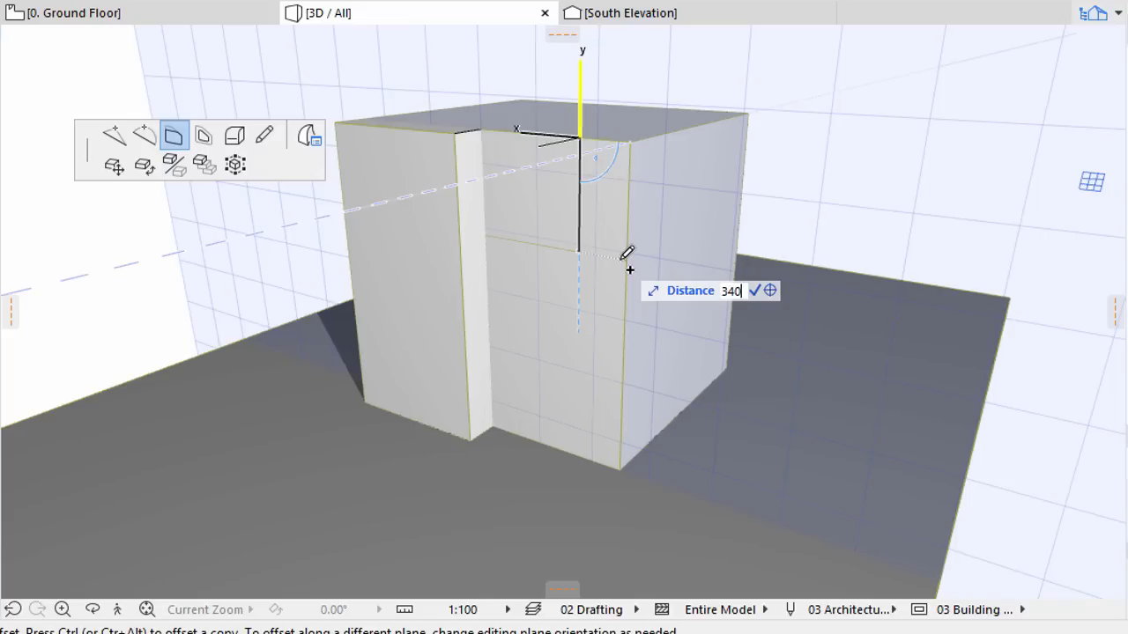
Step: Offset a horizontal edge on the front face and push the new face inward by 1200
{"action": "type", "text": "0"}
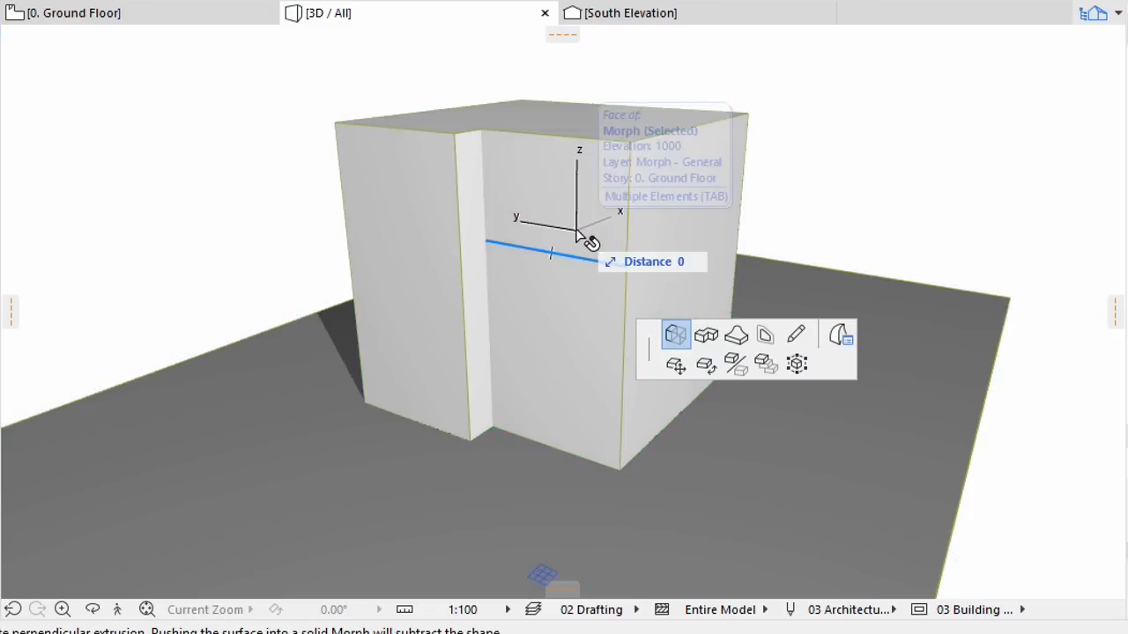
{"action": "type", "text": "1"}
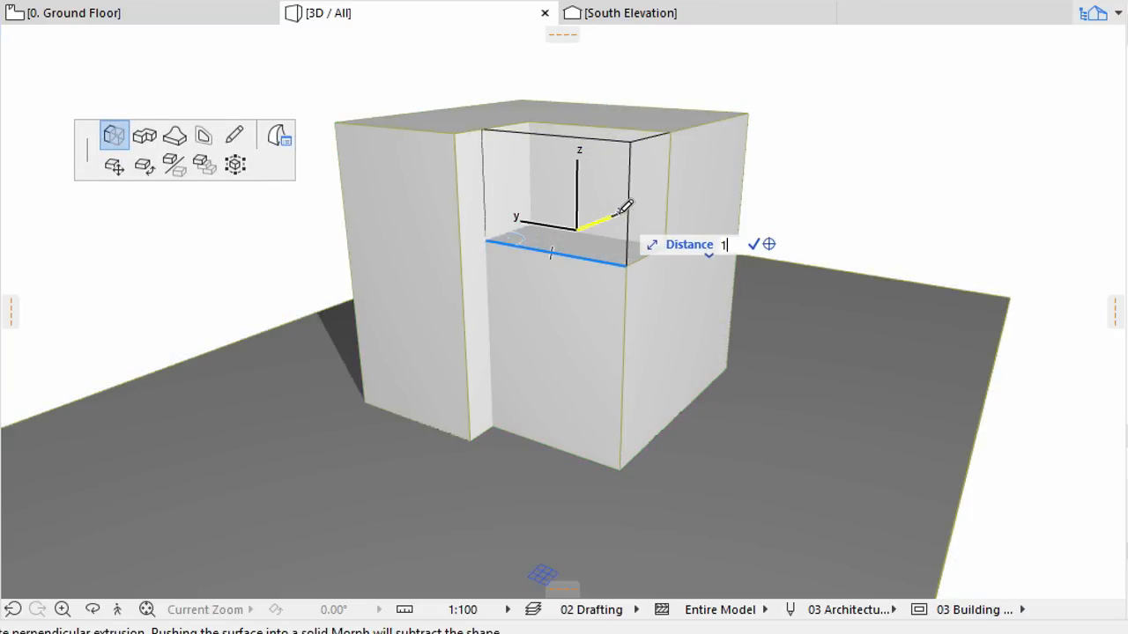
{"action": "type", "text": "1200"}
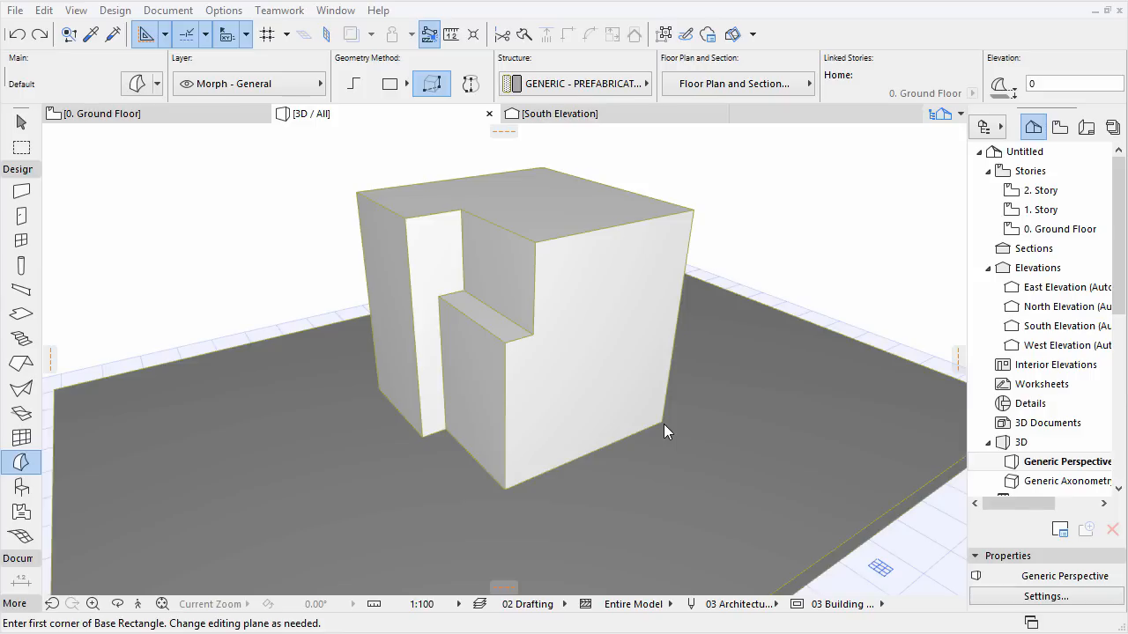
{"action": "mouse_move", "coordinate": [576, 258]}
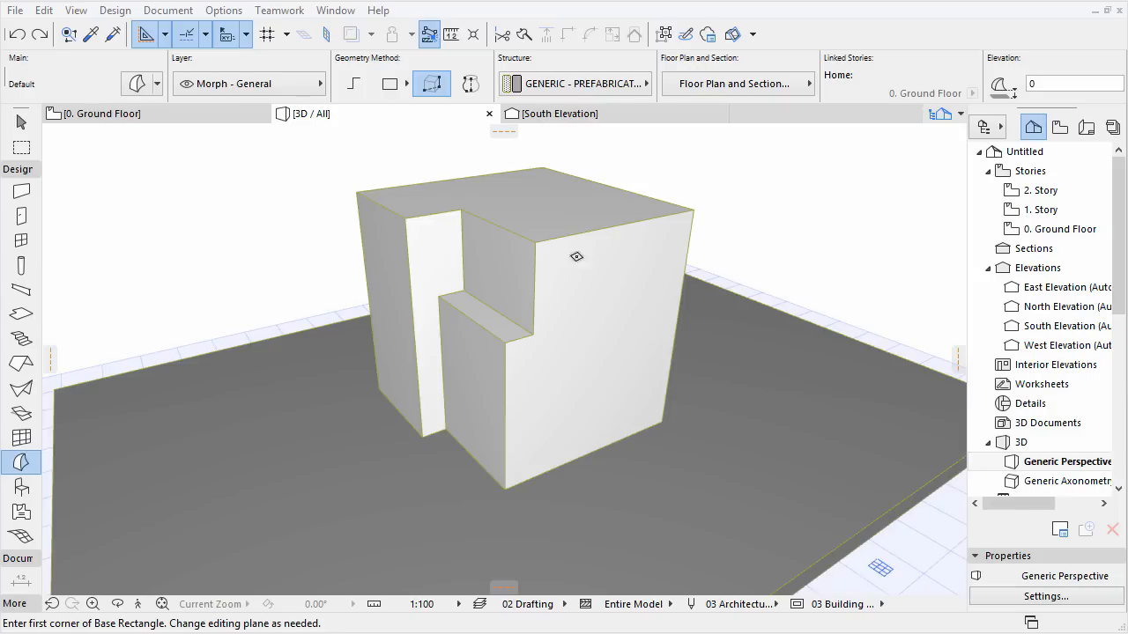
Step: Draw a polygon morph with an Arc by 3 Points edge forming a half-round outline beside the cube
{"action": "left_click", "coordinate": [353, 85]}
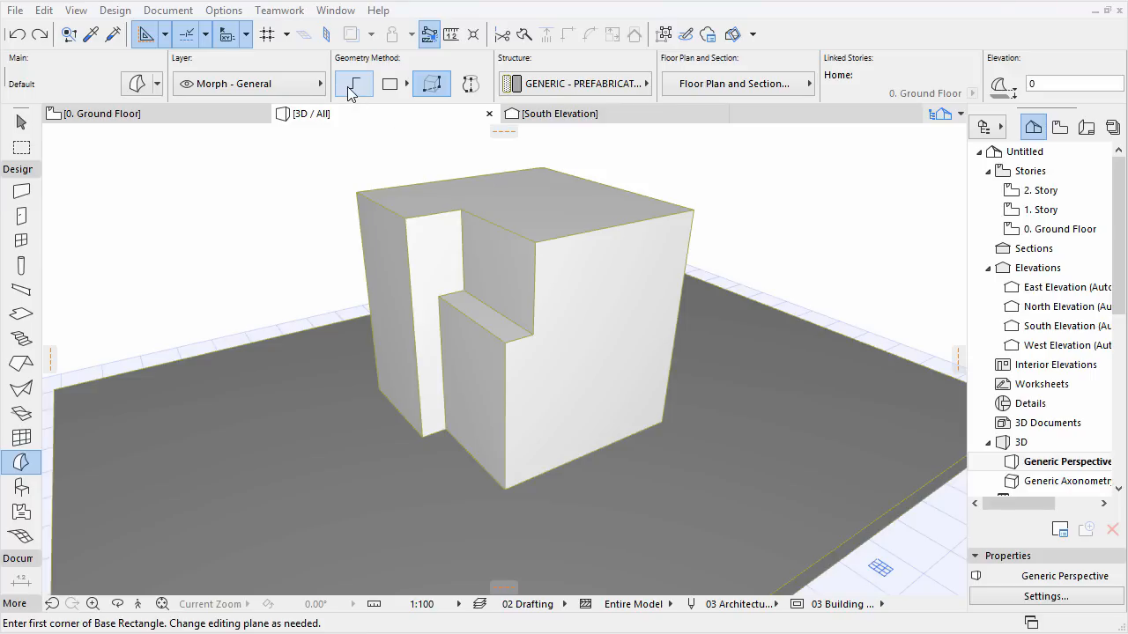
{"action": "left_click", "coordinate": [352, 85]}
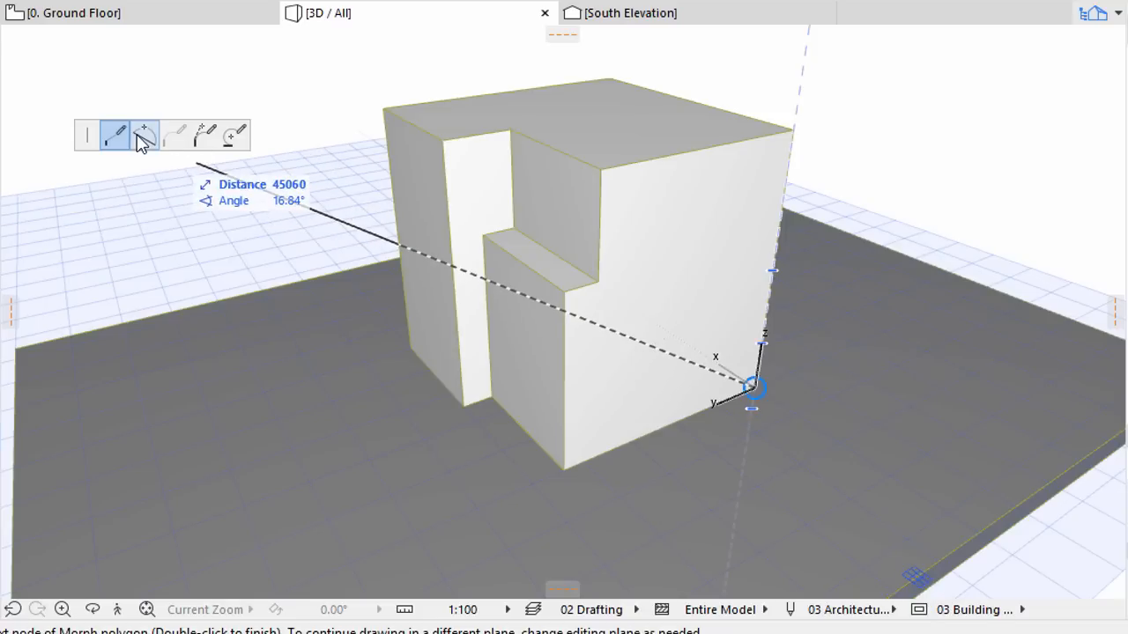
{"action": "mouse_move", "coordinate": [145, 134]}
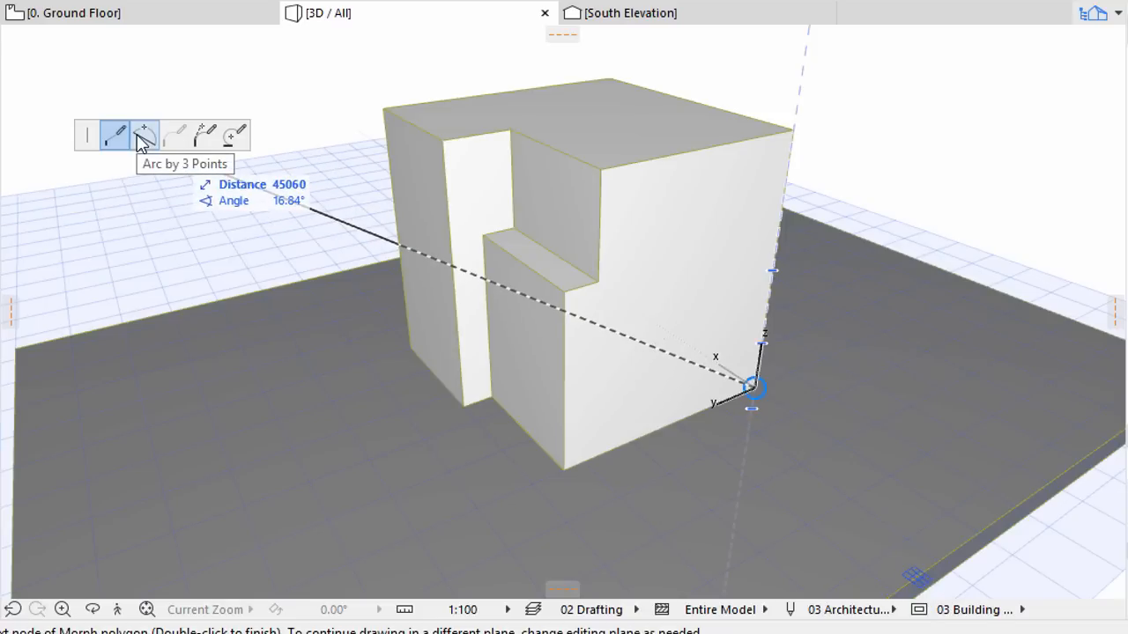
{"action": "left_click", "coordinate": [145, 134]}
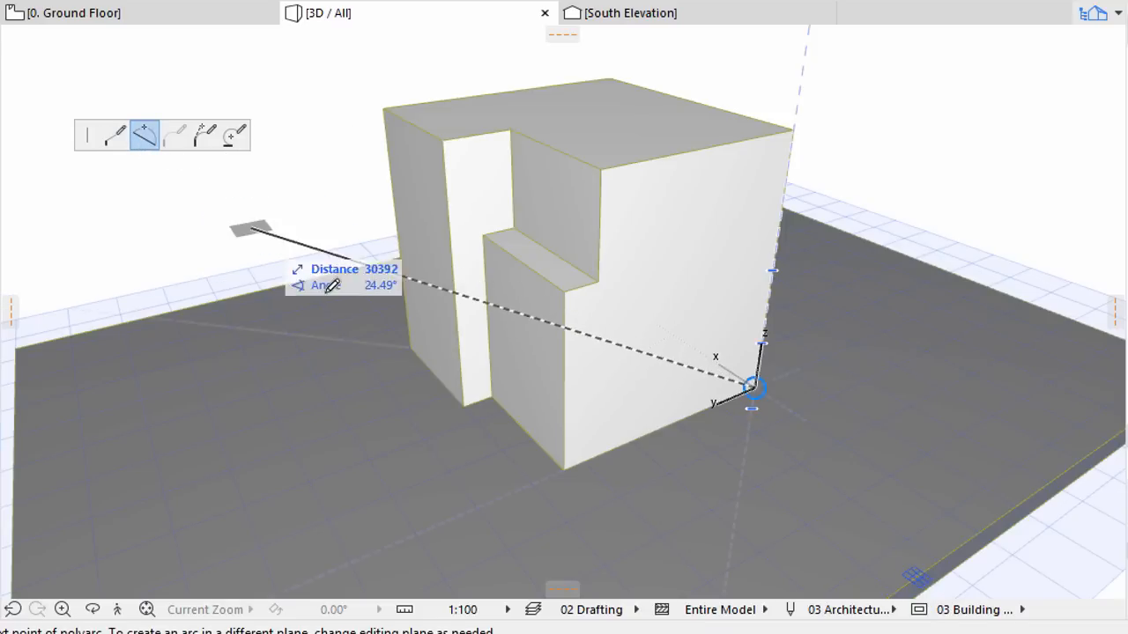
{"action": "mouse_move", "coordinate": [655, 428]}
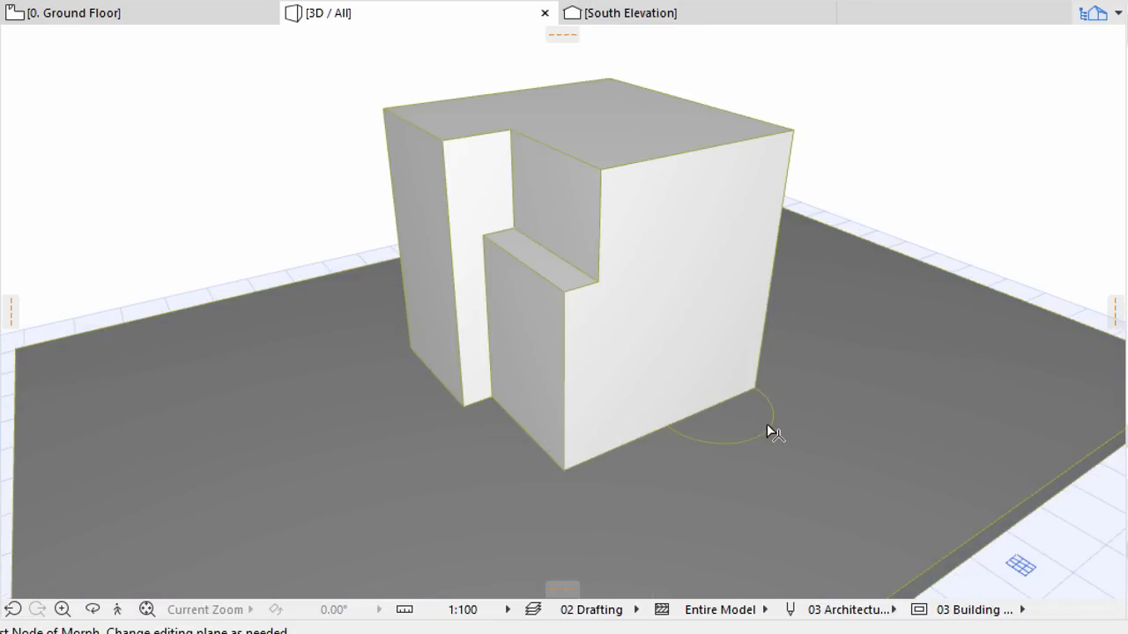
{"action": "mouse_move", "coordinate": [754, 428]}
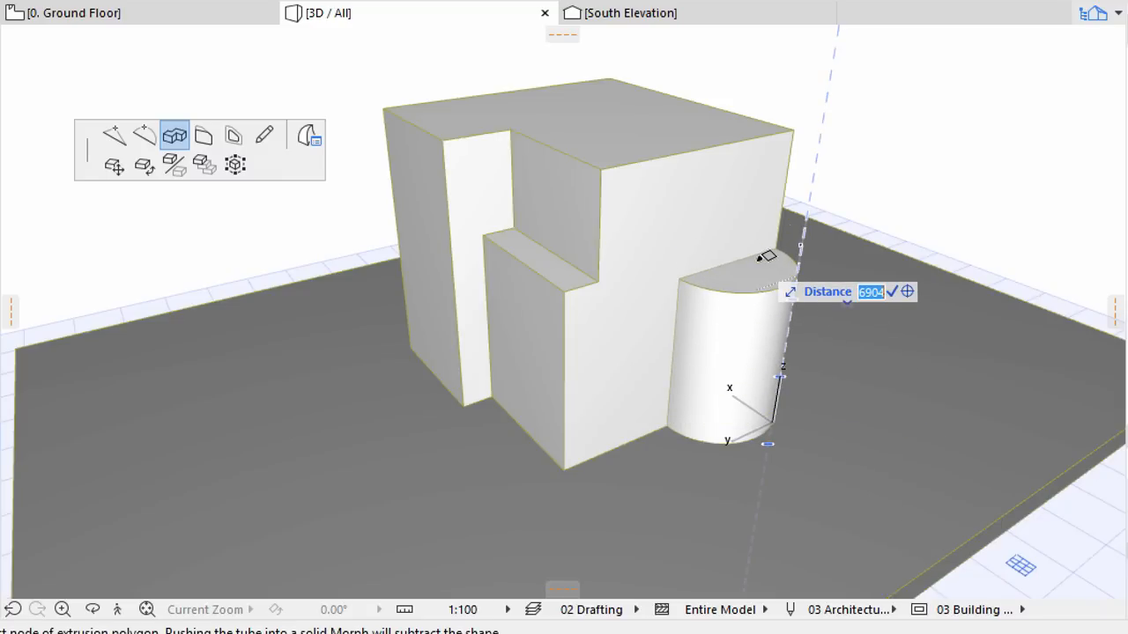
Step: Push/pull the curved outline upward 6000 into a half-cylinder extension
{"action": "type", "text": "6000"}
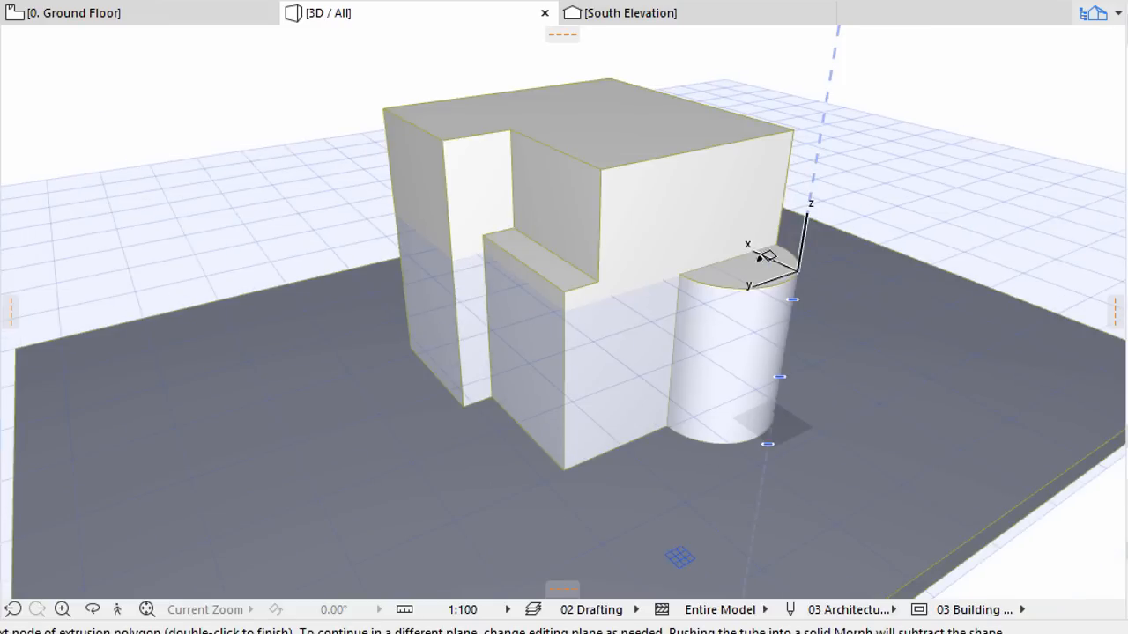
Step: Finish the half-cylinder, select it with the cube and unite them with Boolean Union
{"action": "left_click", "coordinate": [749, 352]}
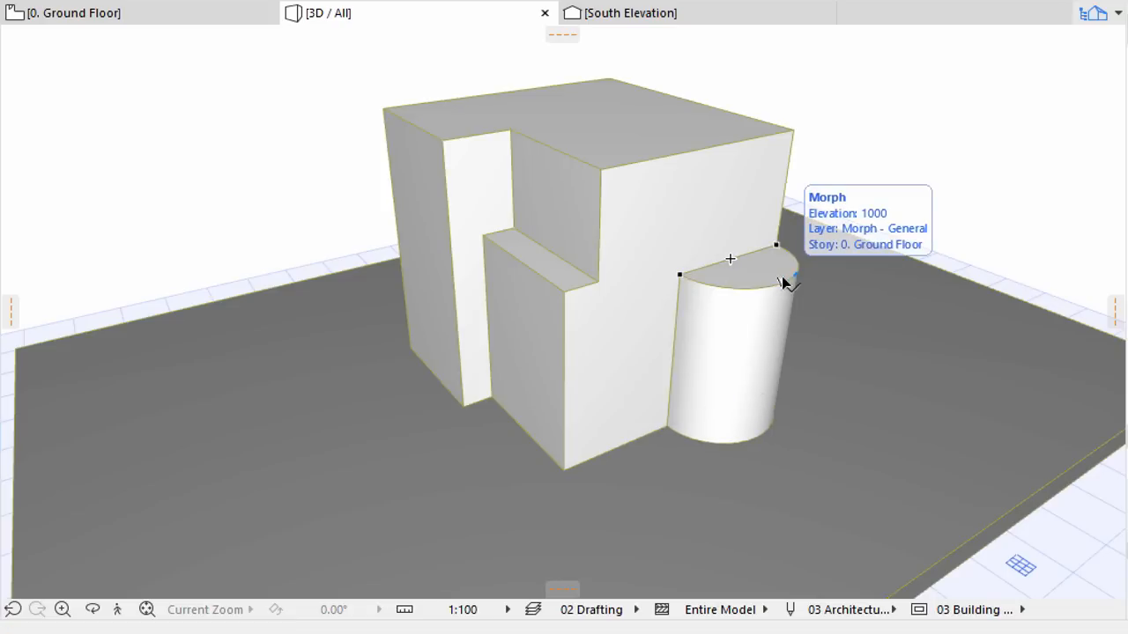
{"action": "left_click", "coordinate": [731, 221]}
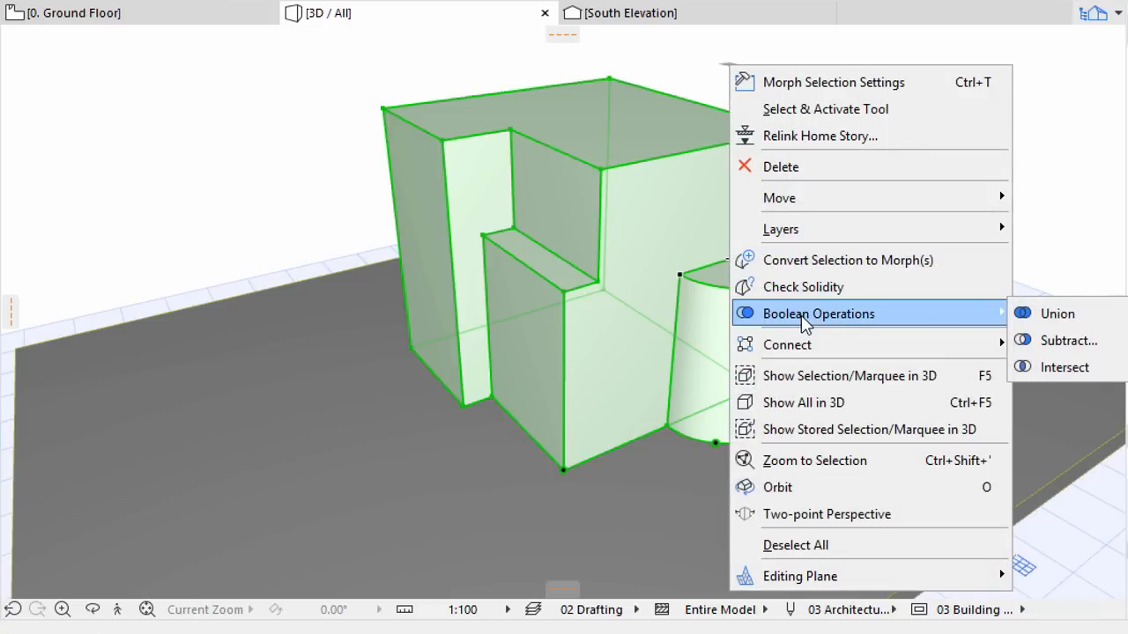
{"action": "left_click", "coordinate": [1057, 314]}
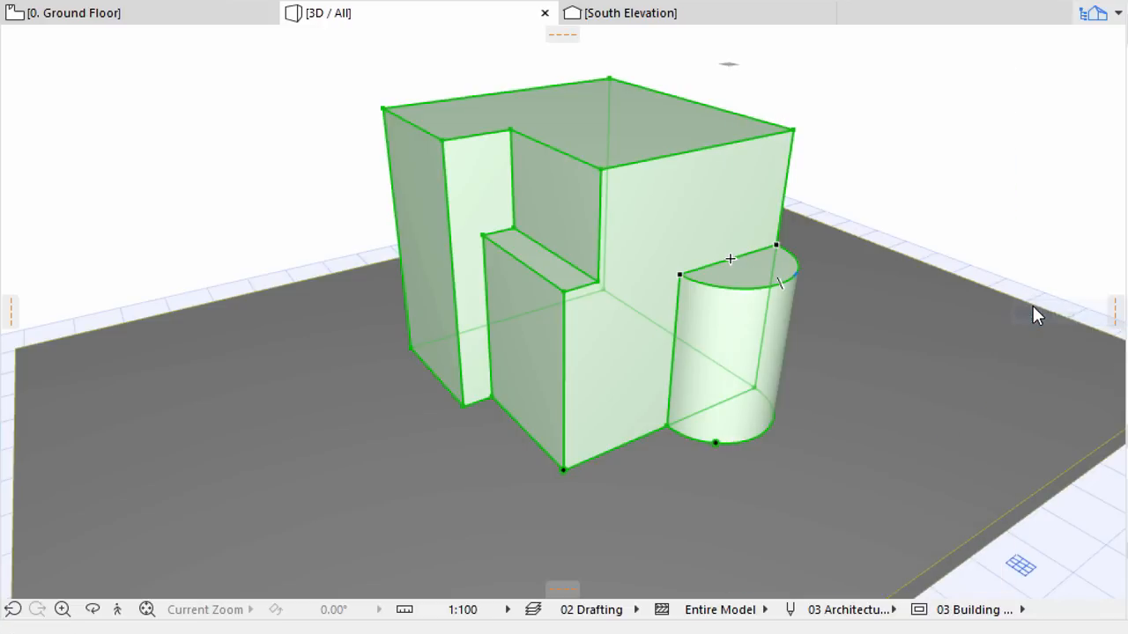